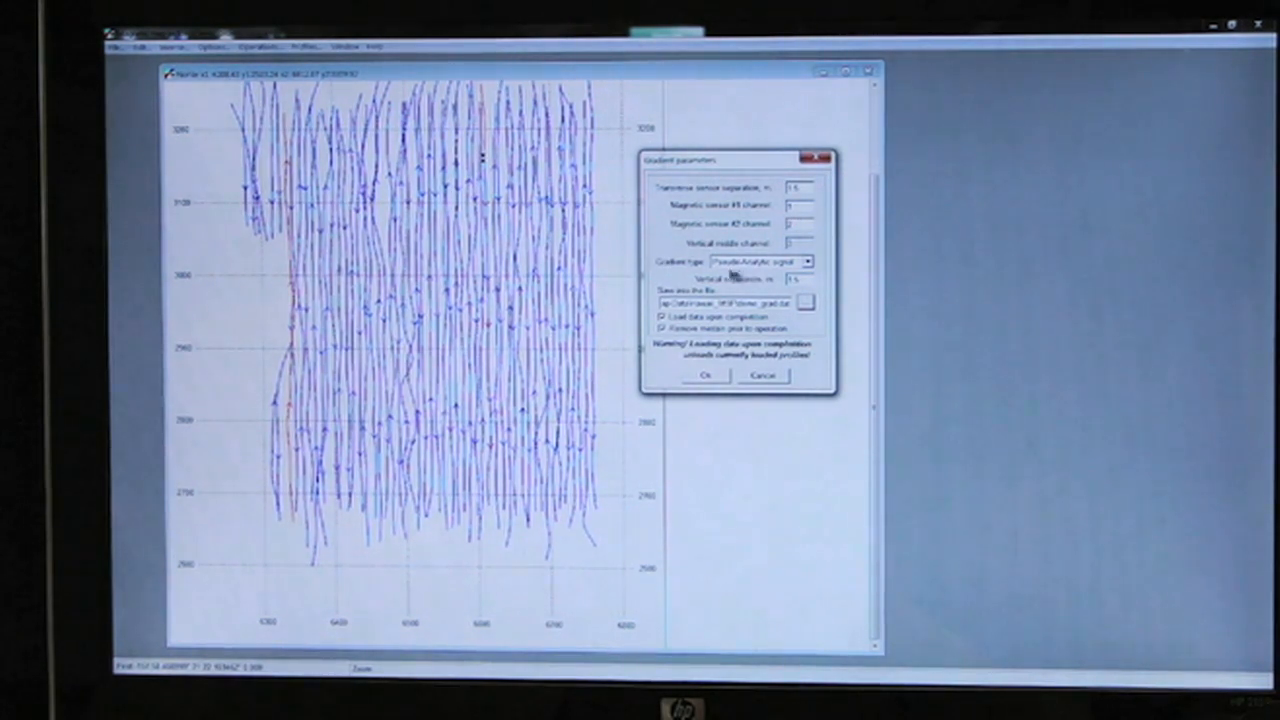
Choose Pseudo-Analytic signal as the gradient type and browse for the output file.
click(808, 261)
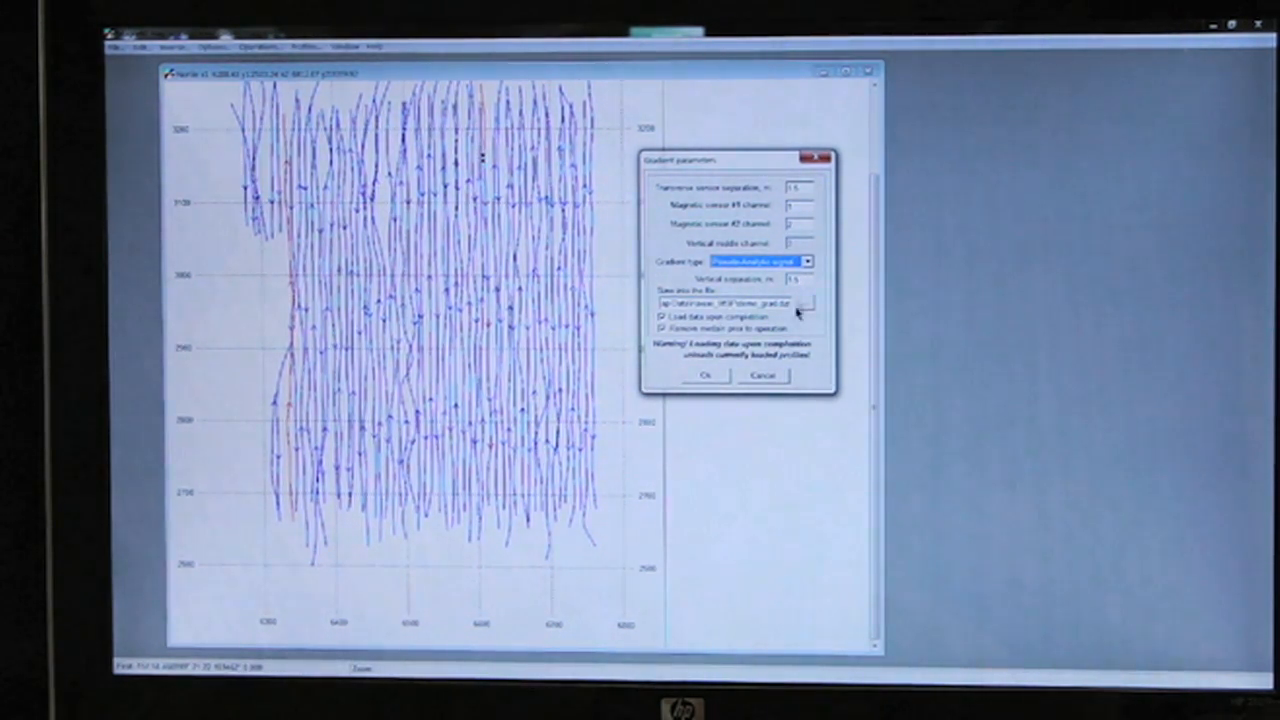
click(803, 303)
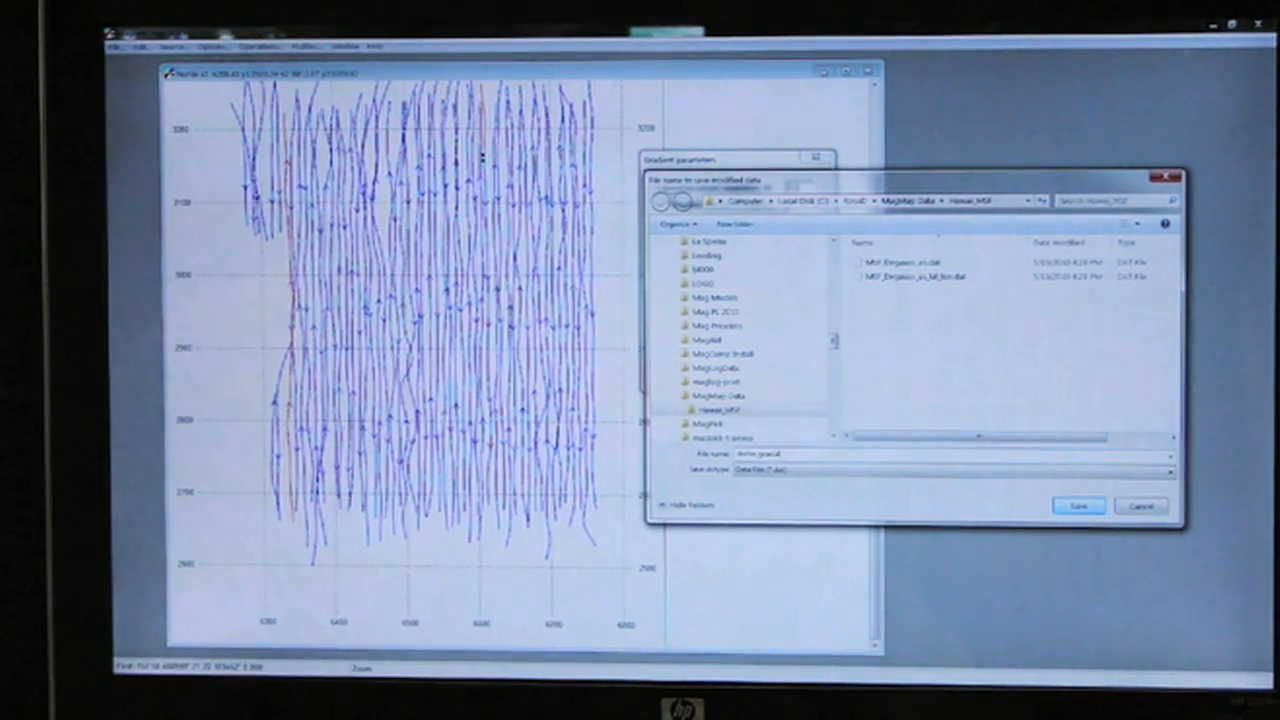
Save the gradient output file and enable 'Load data upon completion'.
click(1078, 505)
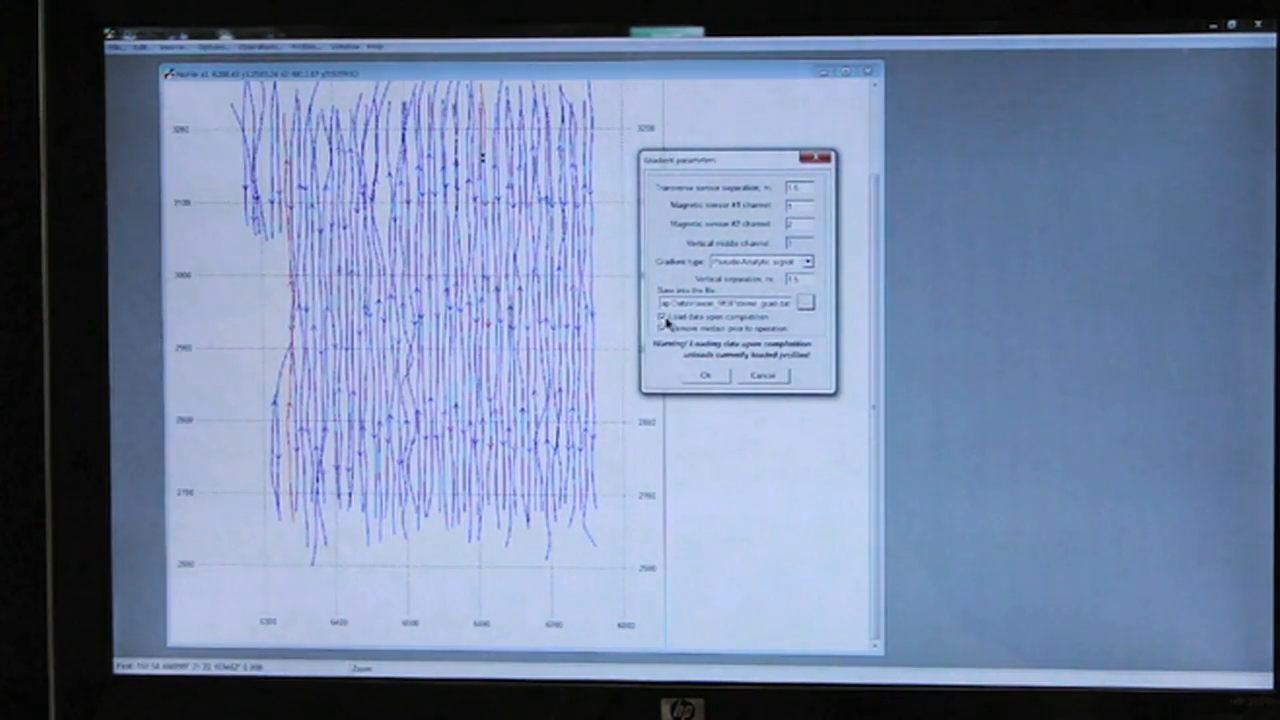
click(663, 328)
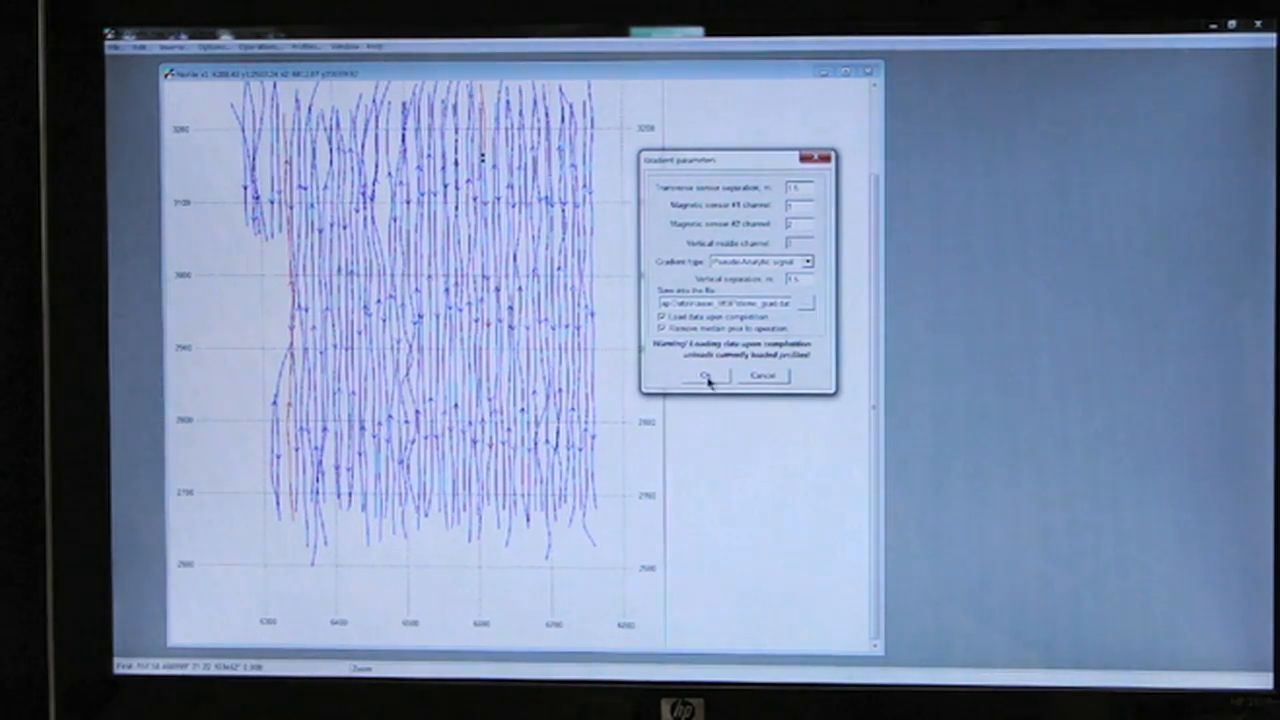
Compute the gradient, create a Profile copy plot, and enlarge its window.
click(708, 375)
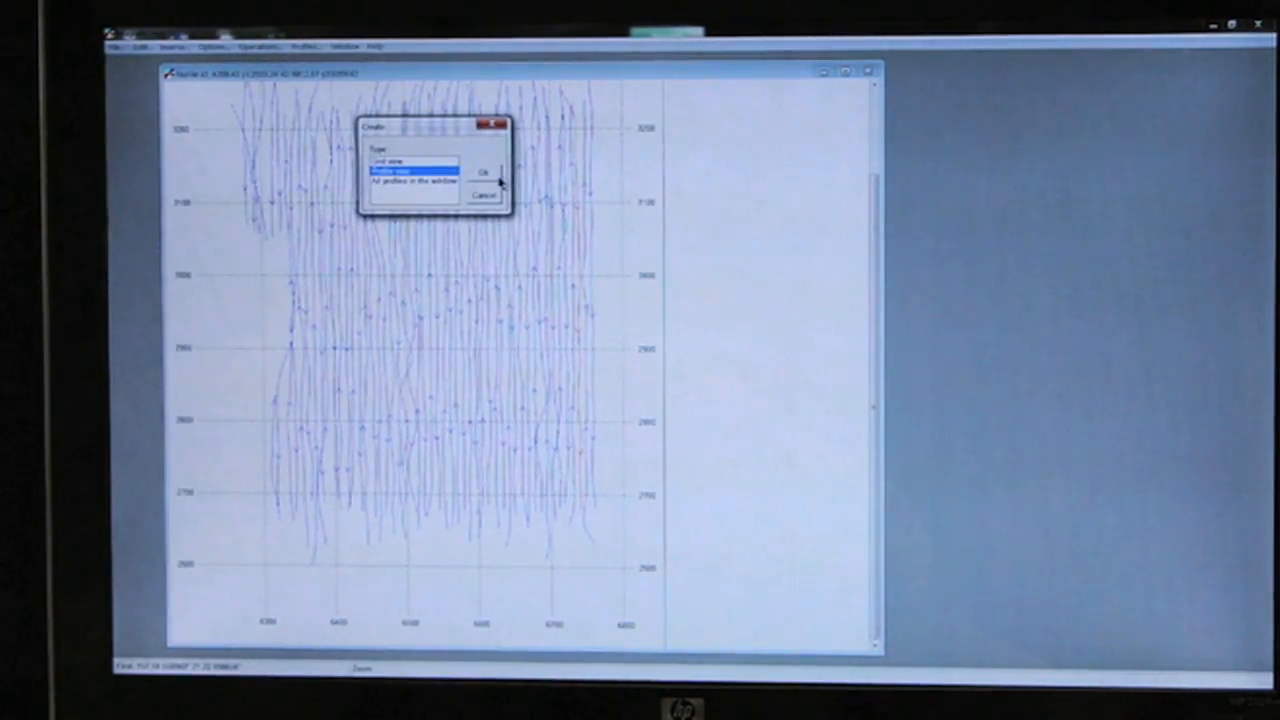
click(484, 167)
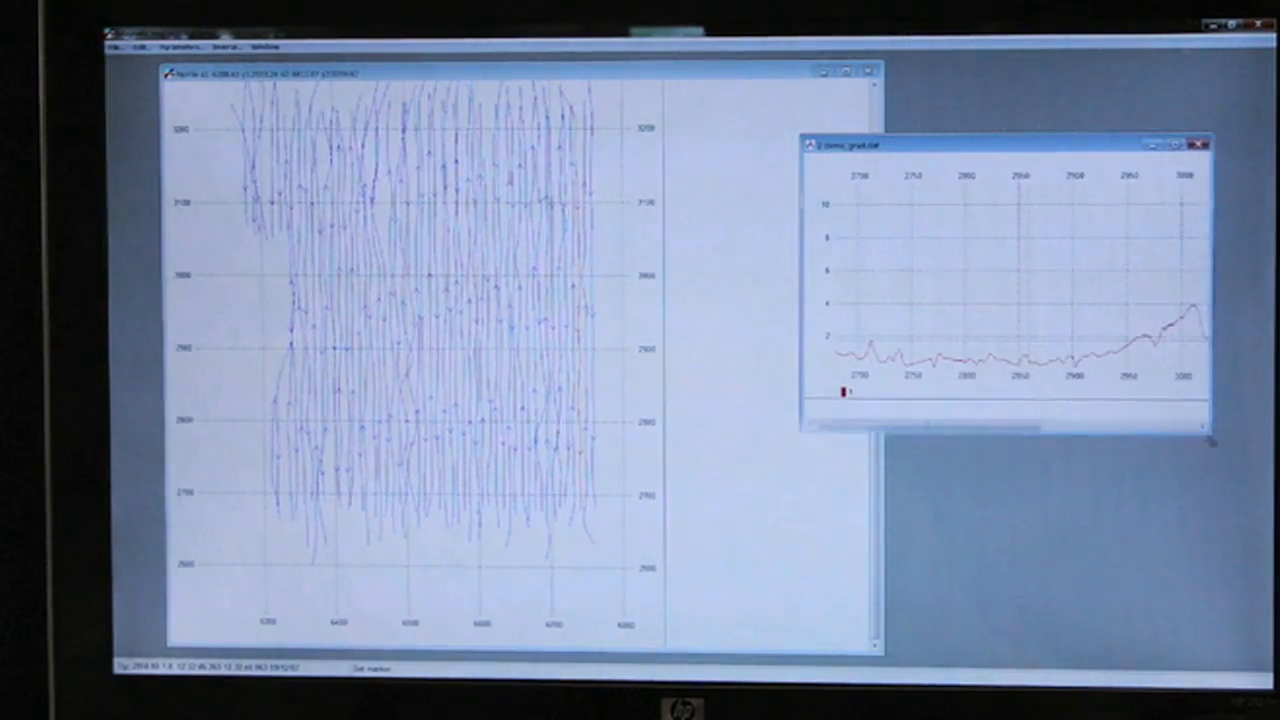
drag(1010, 145, 810, 123)
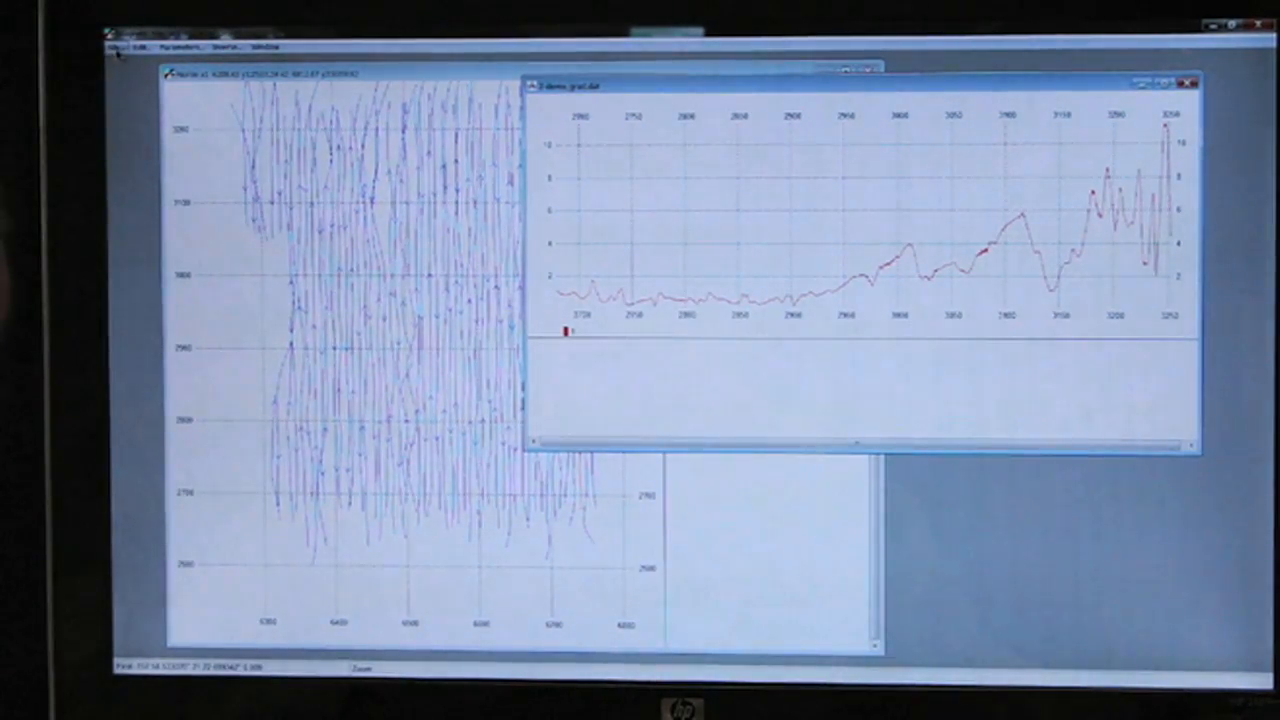
Open the Profile Browser from File and step through eleven successive gradient profiles.
click(117, 46)
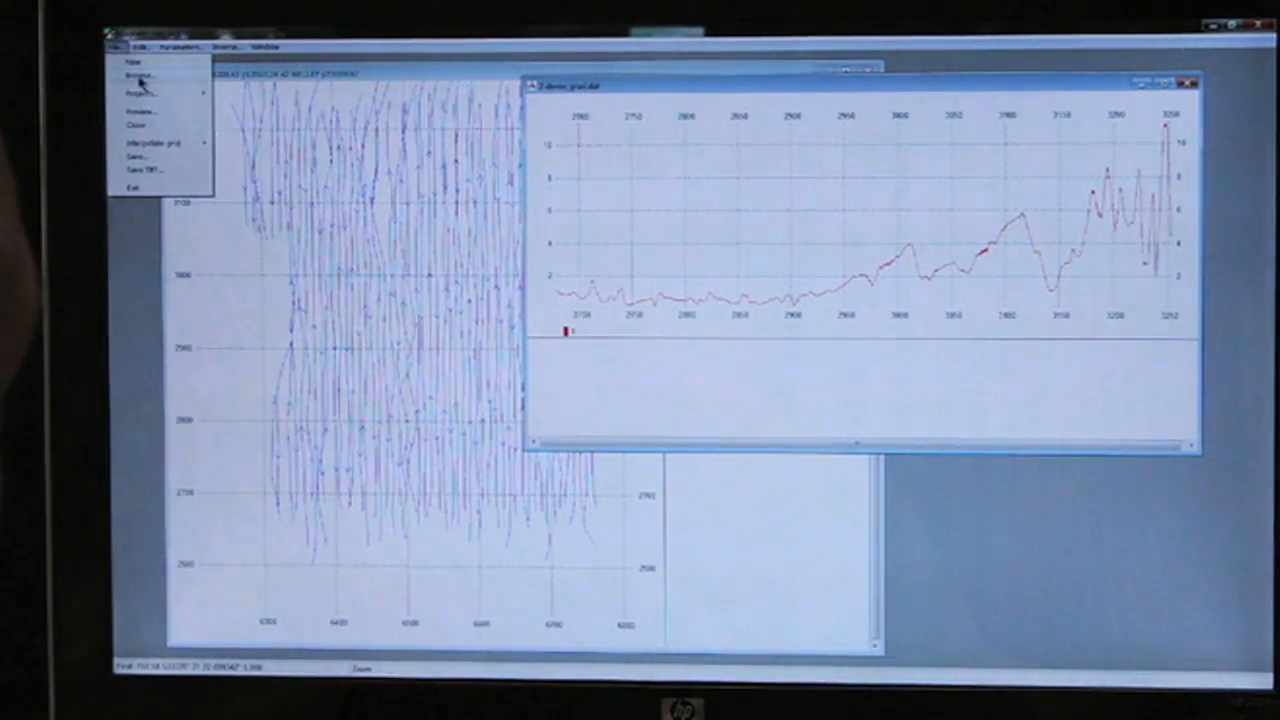
click(140, 73)
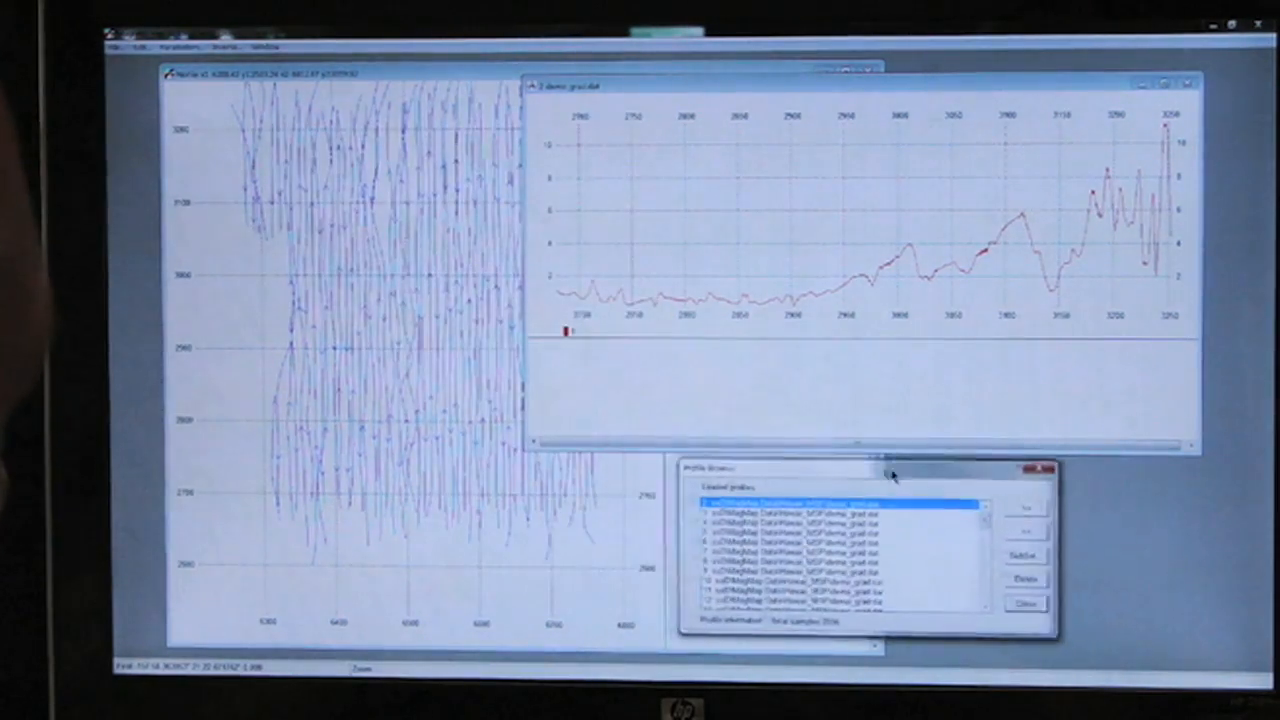
click(1025, 513)
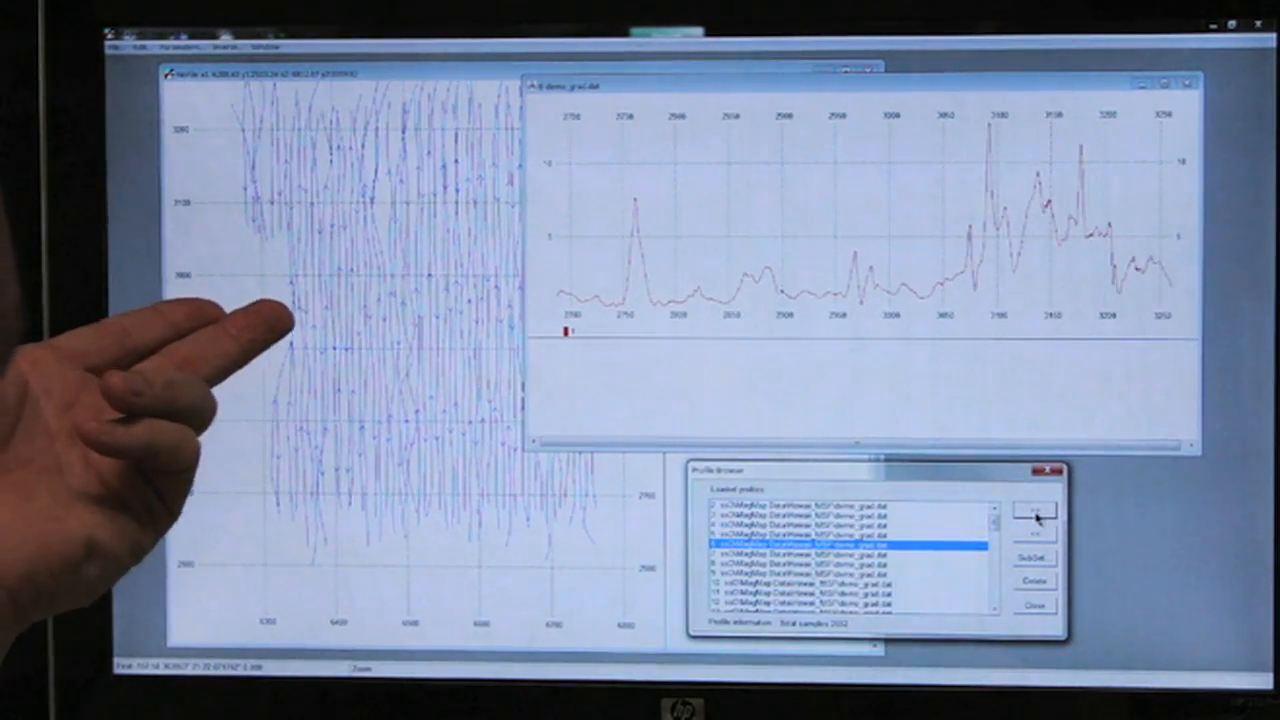
click(1031, 510)
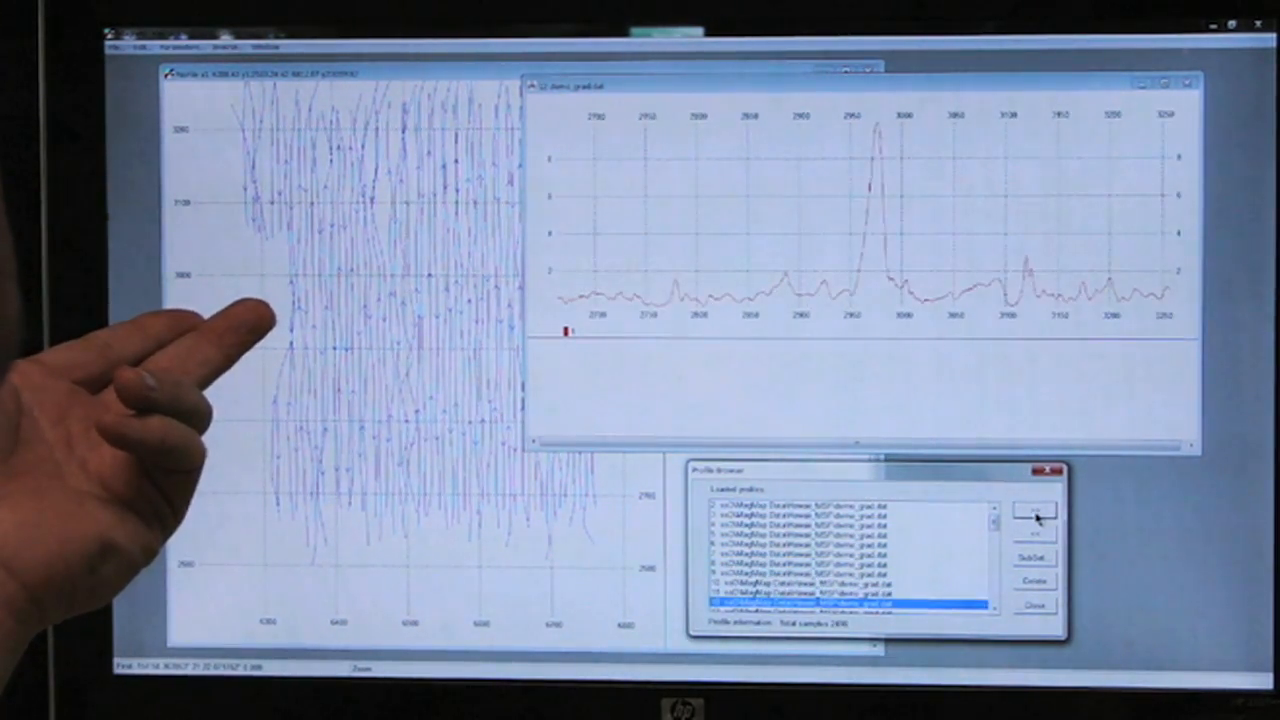
click(1033, 513)
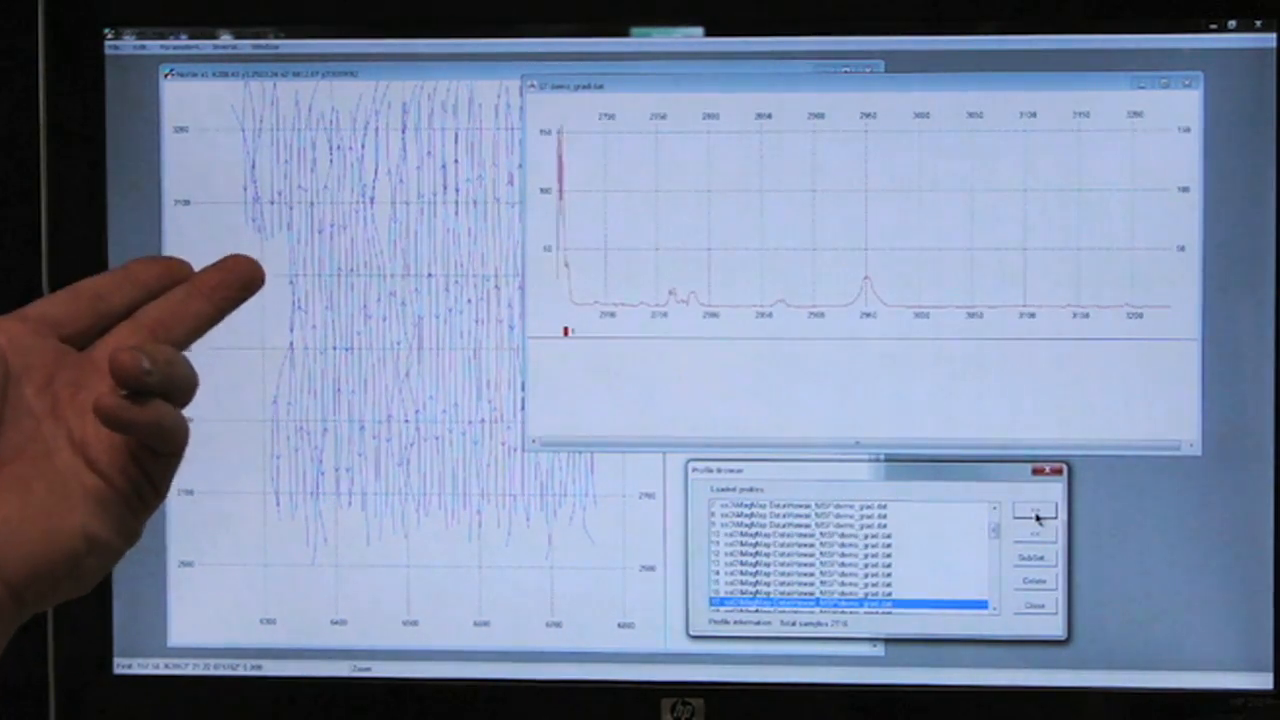
click(1033, 513)
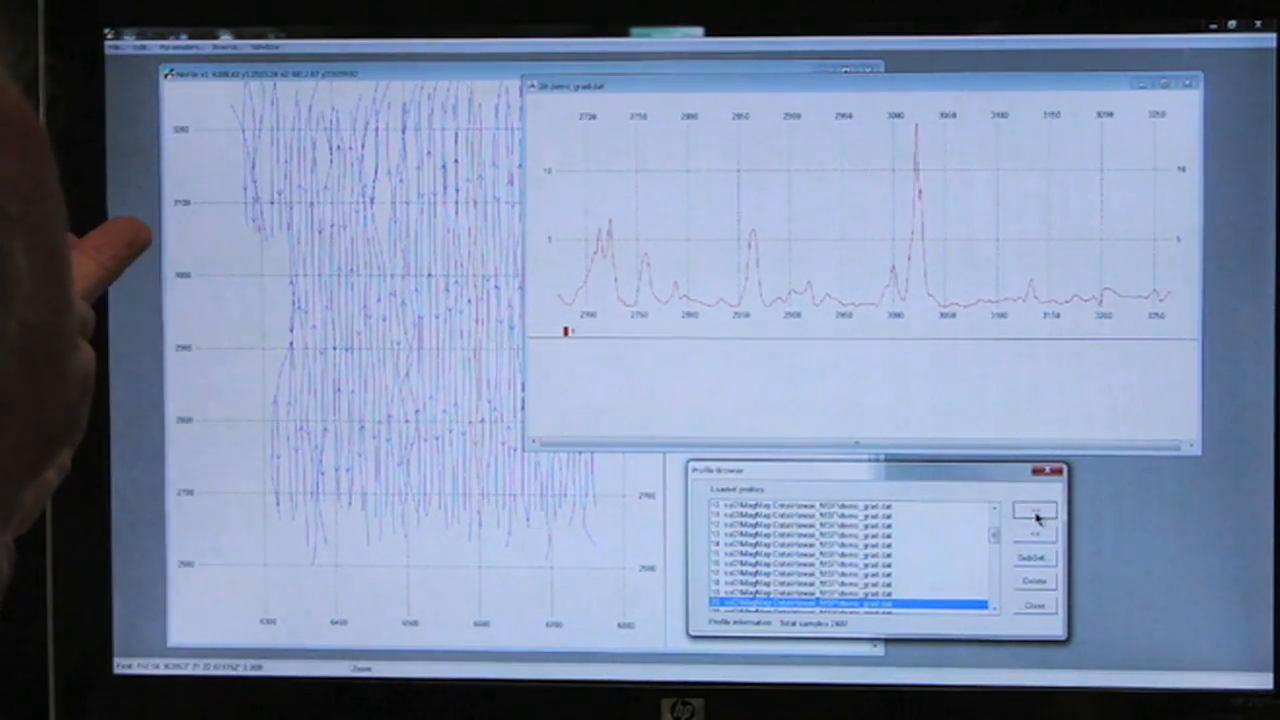
click(1033, 513)
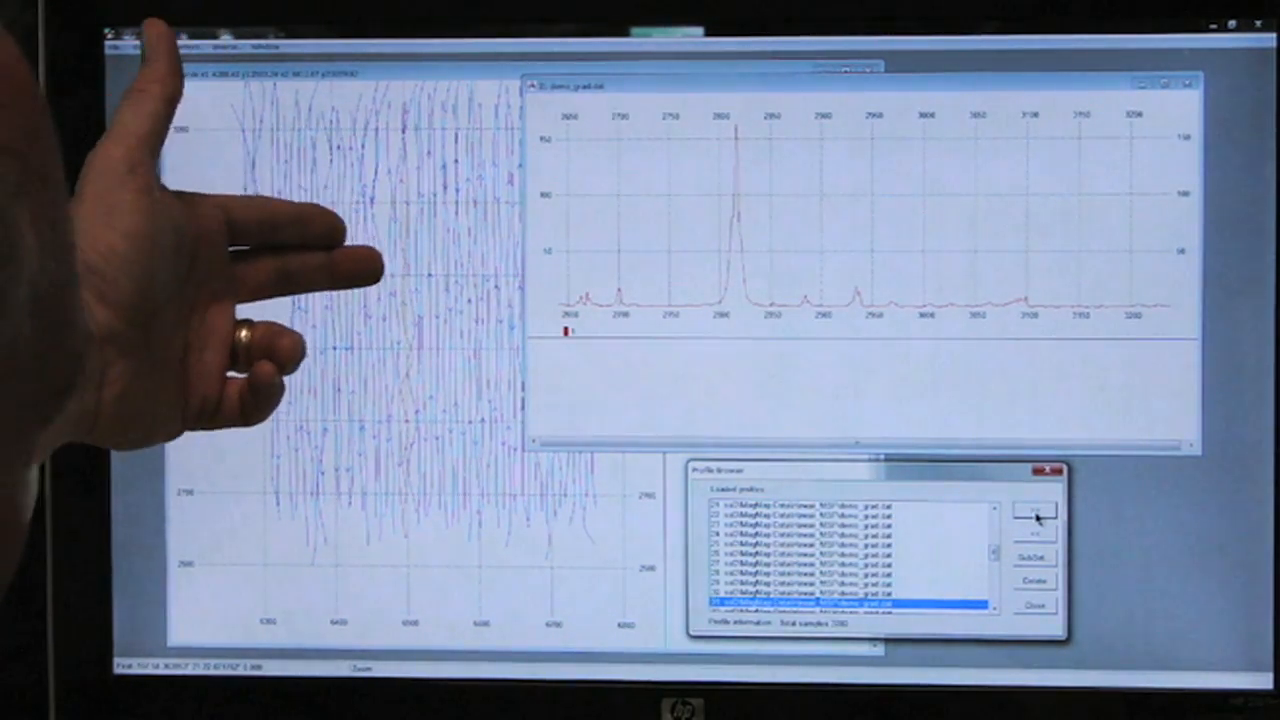
click(1033, 512)
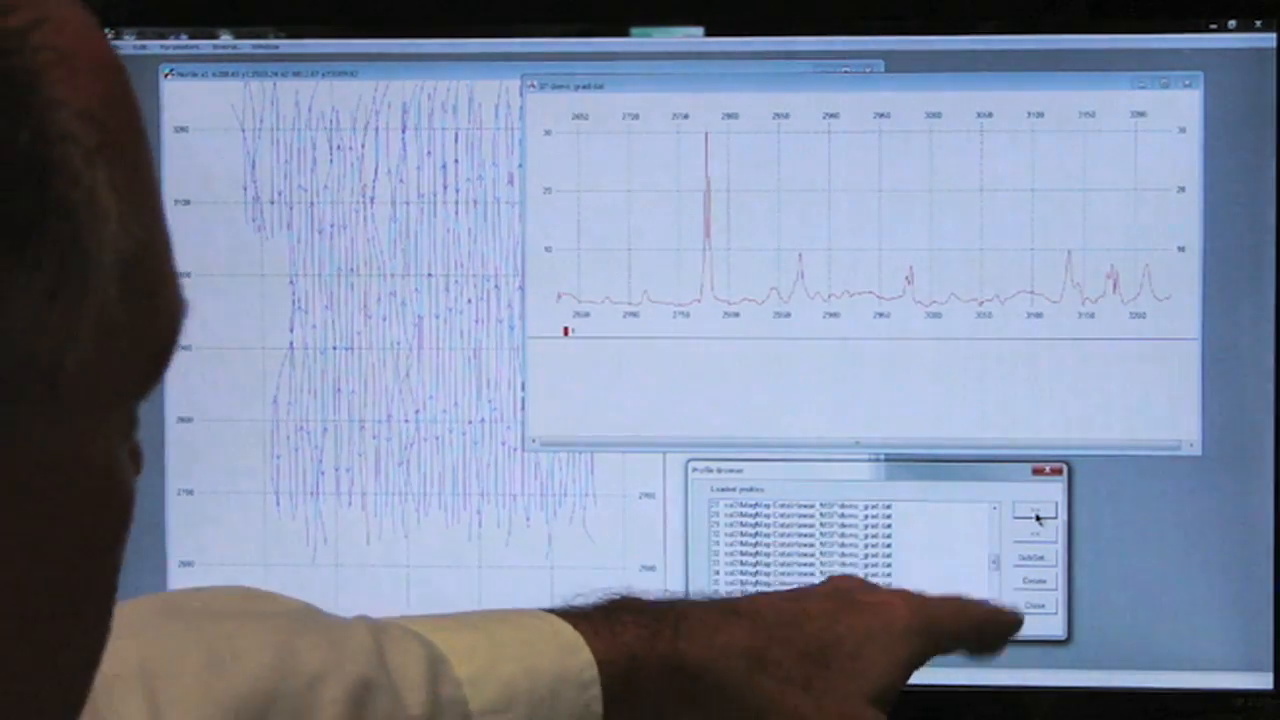
click(1031, 515)
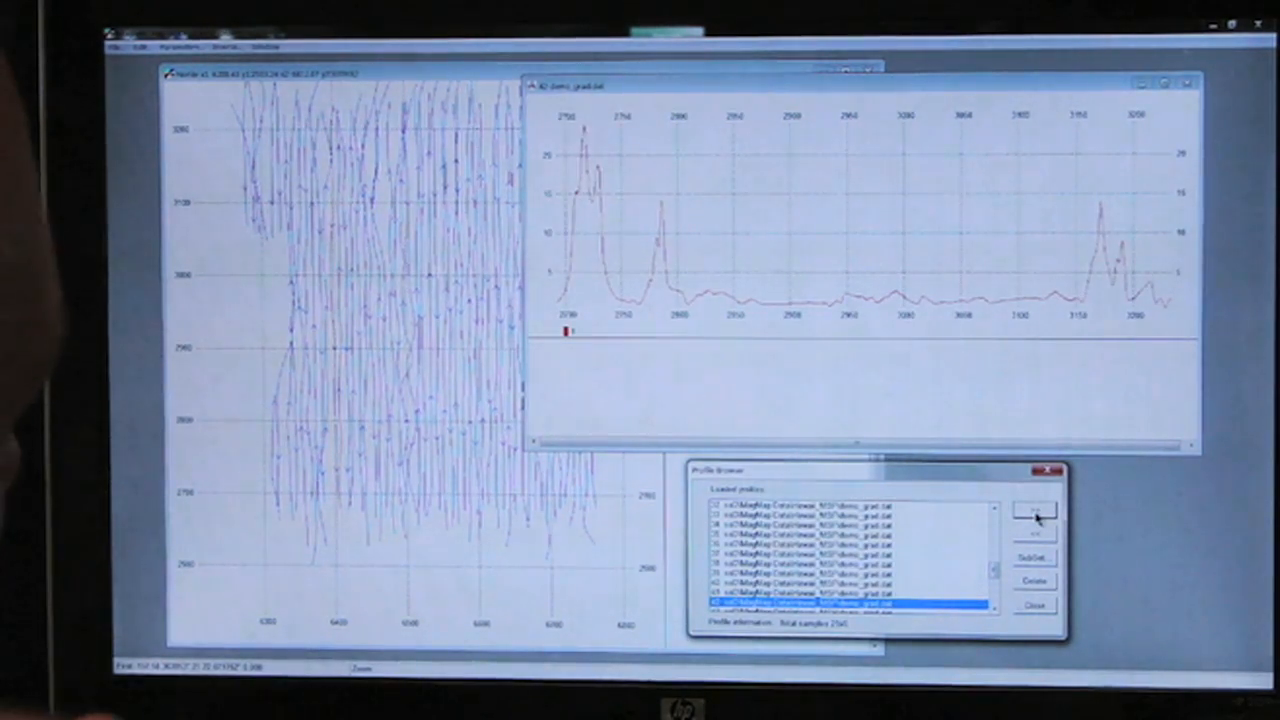
click(1033, 512)
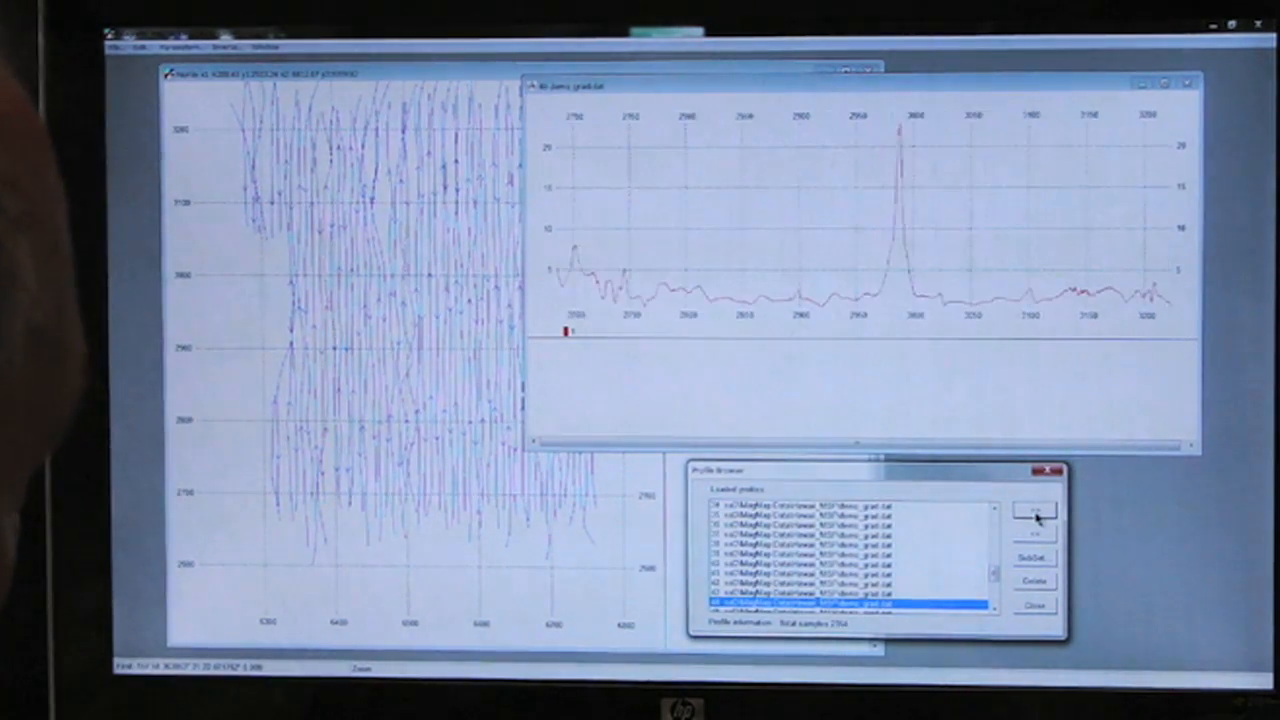
click(1033, 513)
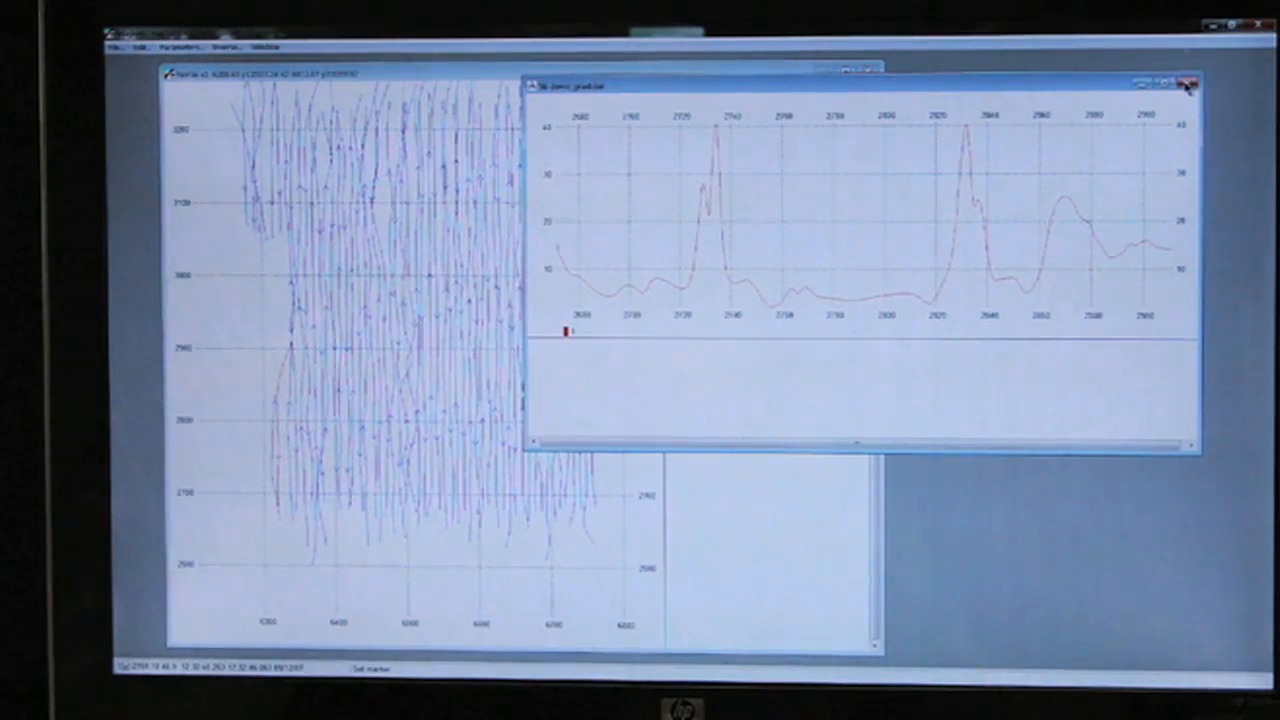
Close the profile plot and start spline interpolation gridding of the profiles.
click(1189, 86)
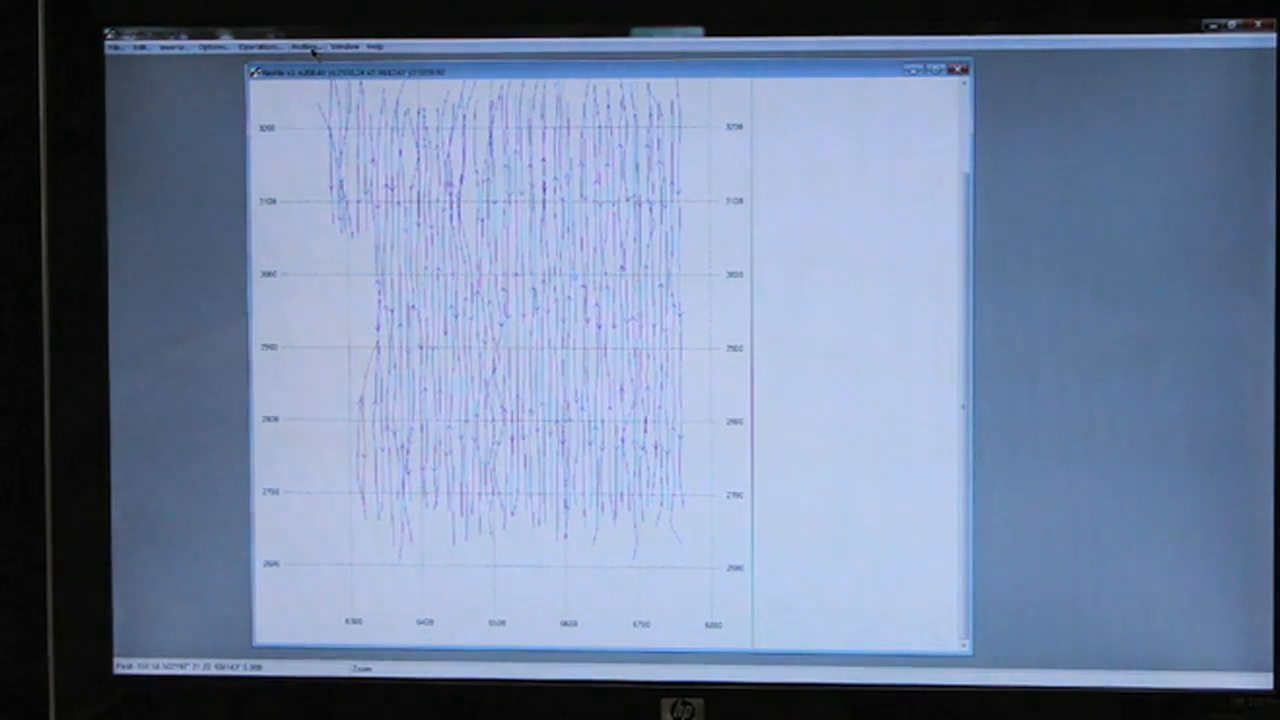
click(305, 46)
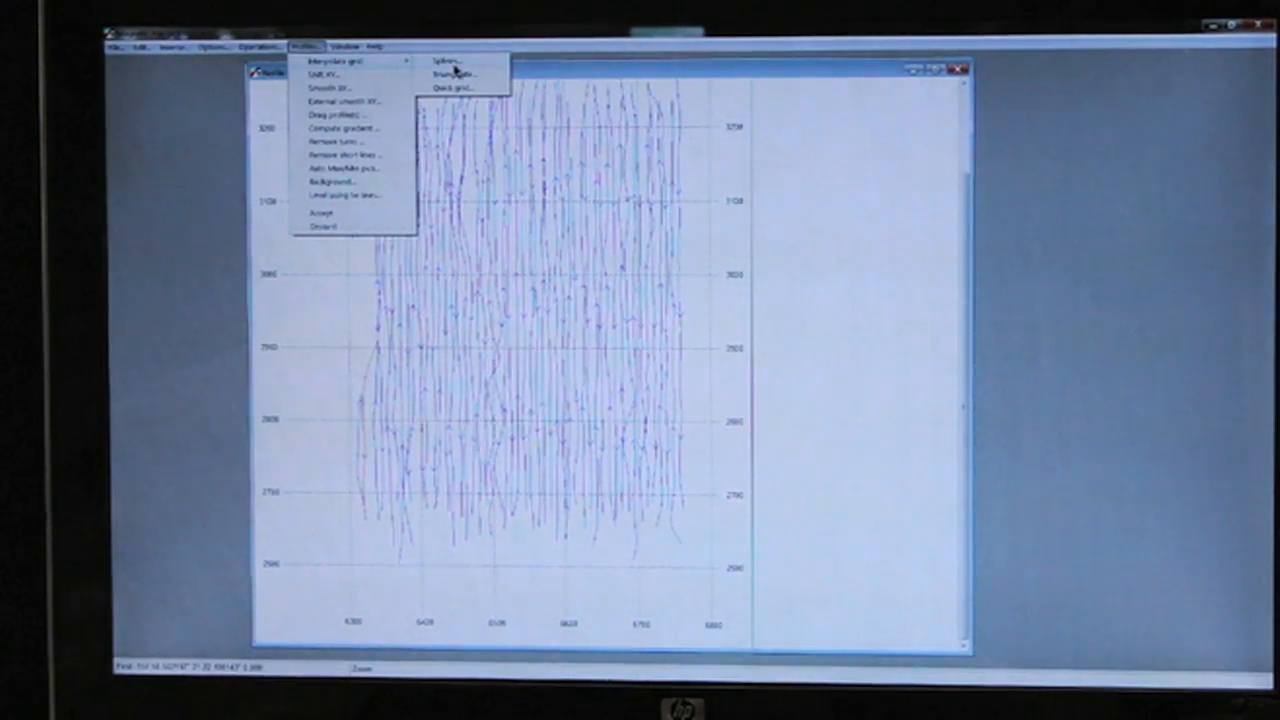
click(455, 73)
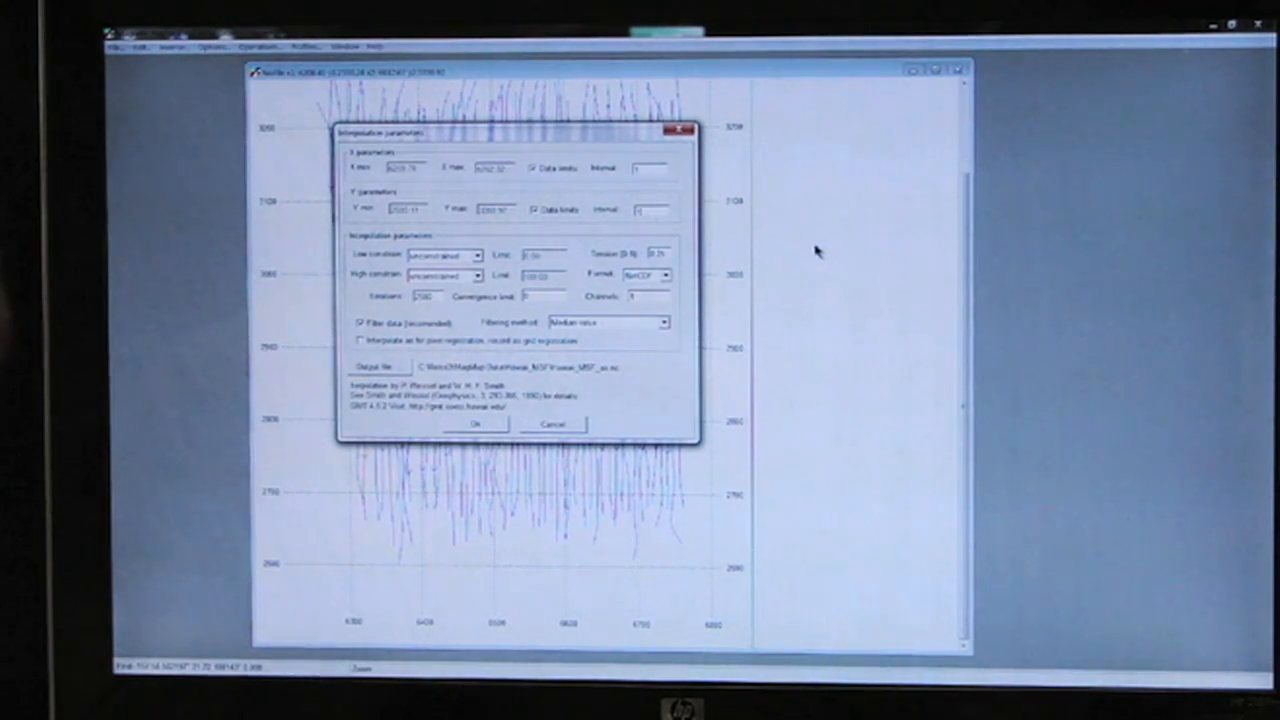
mouse_move(810, 255)
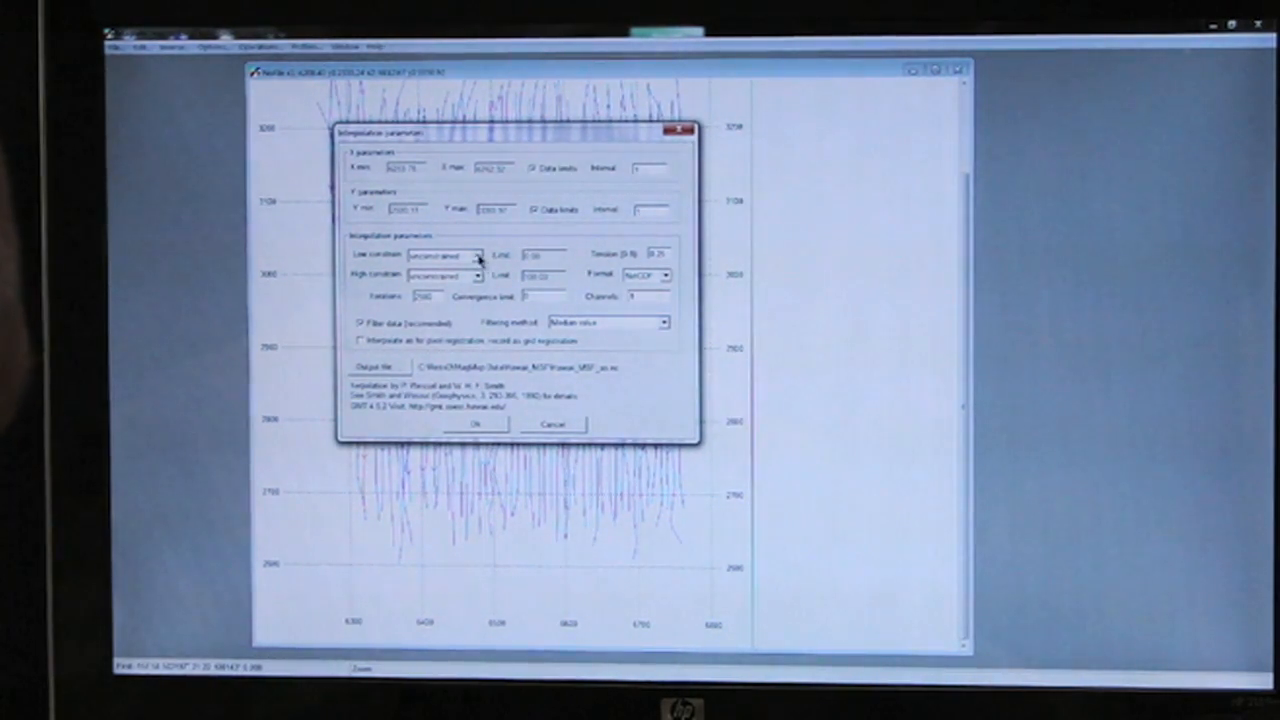
Set the high constraint to 'by max data value' and check the NetCDF output format.
click(475, 275)
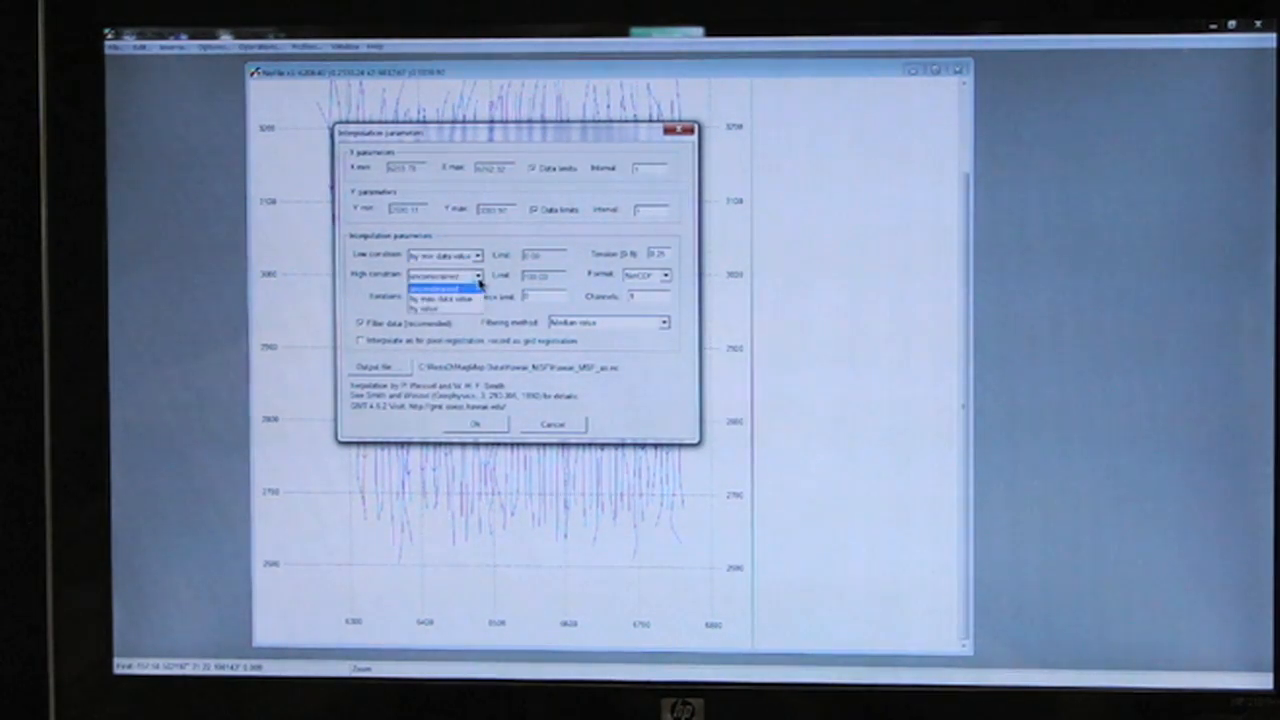
click(440, 287)
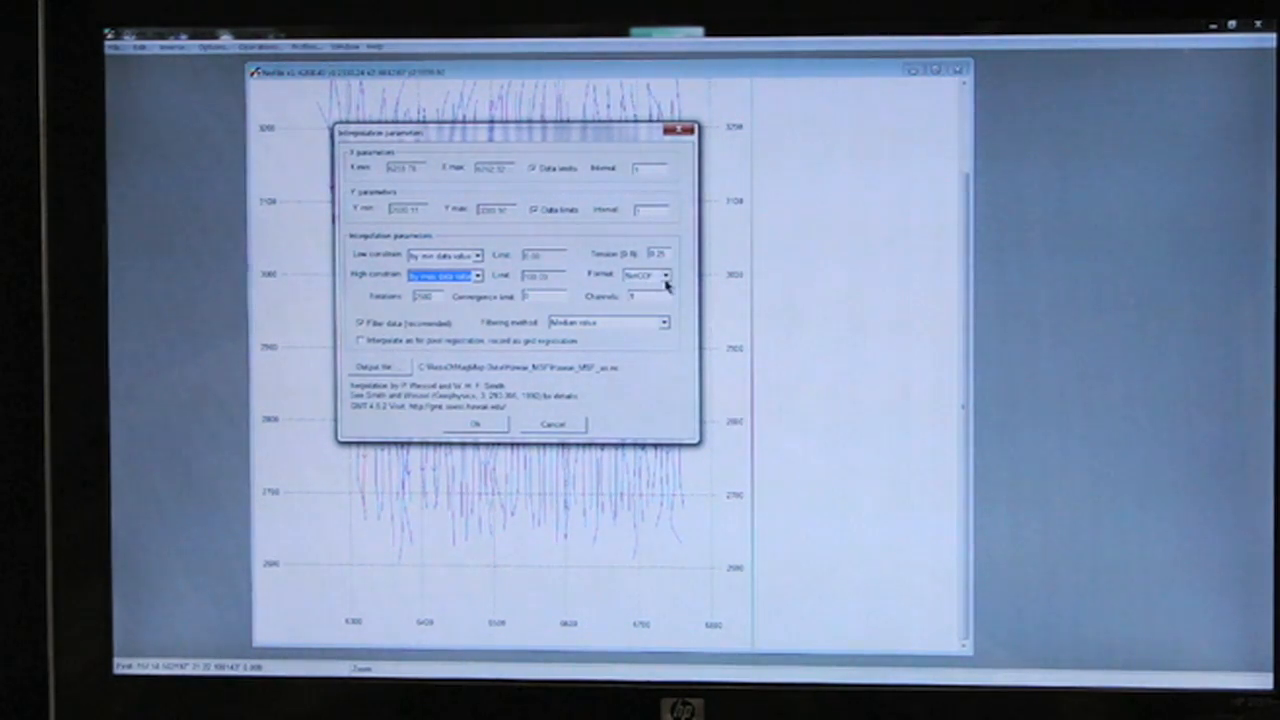
click(663, 276)
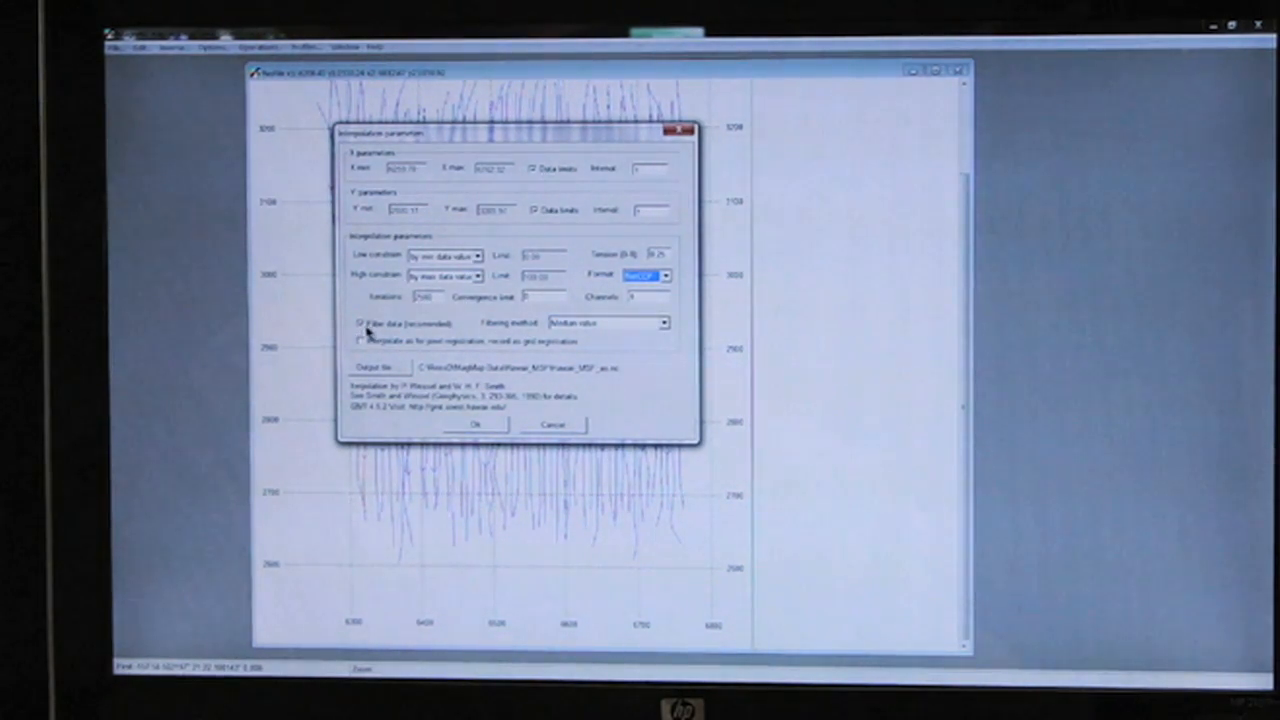
mouse_move(653, 340)
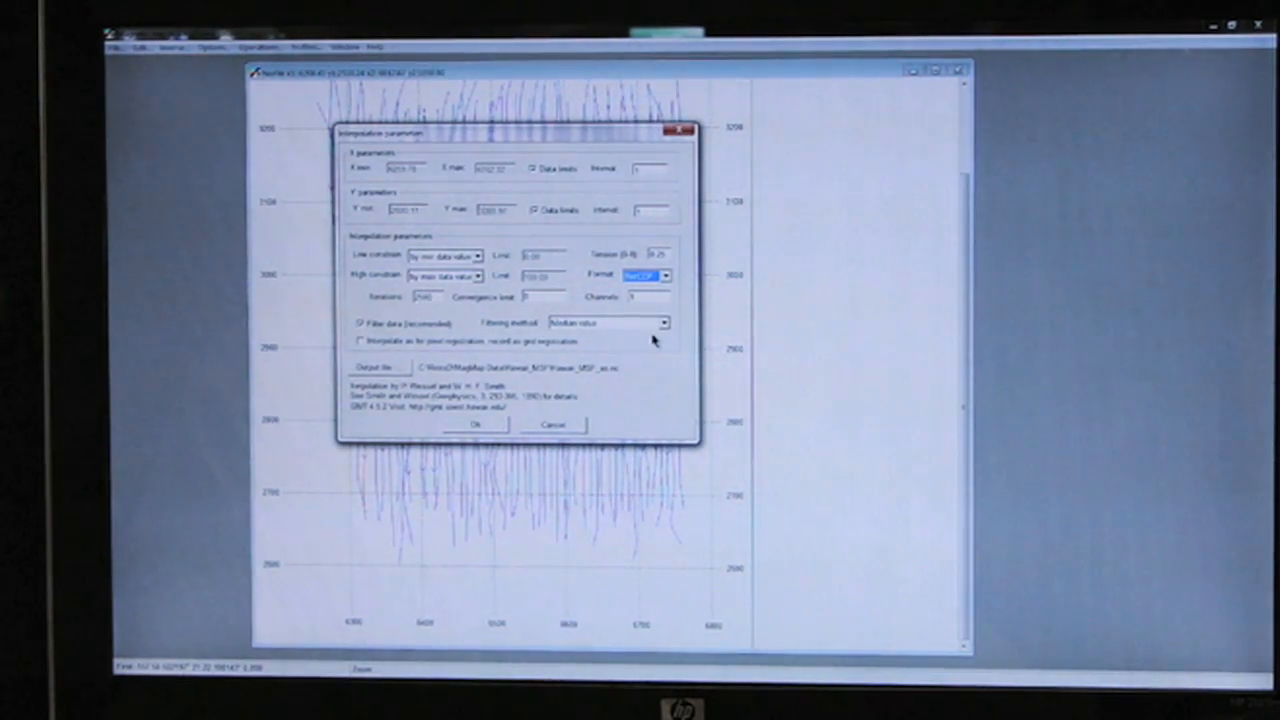
mouse_move(665, 358)
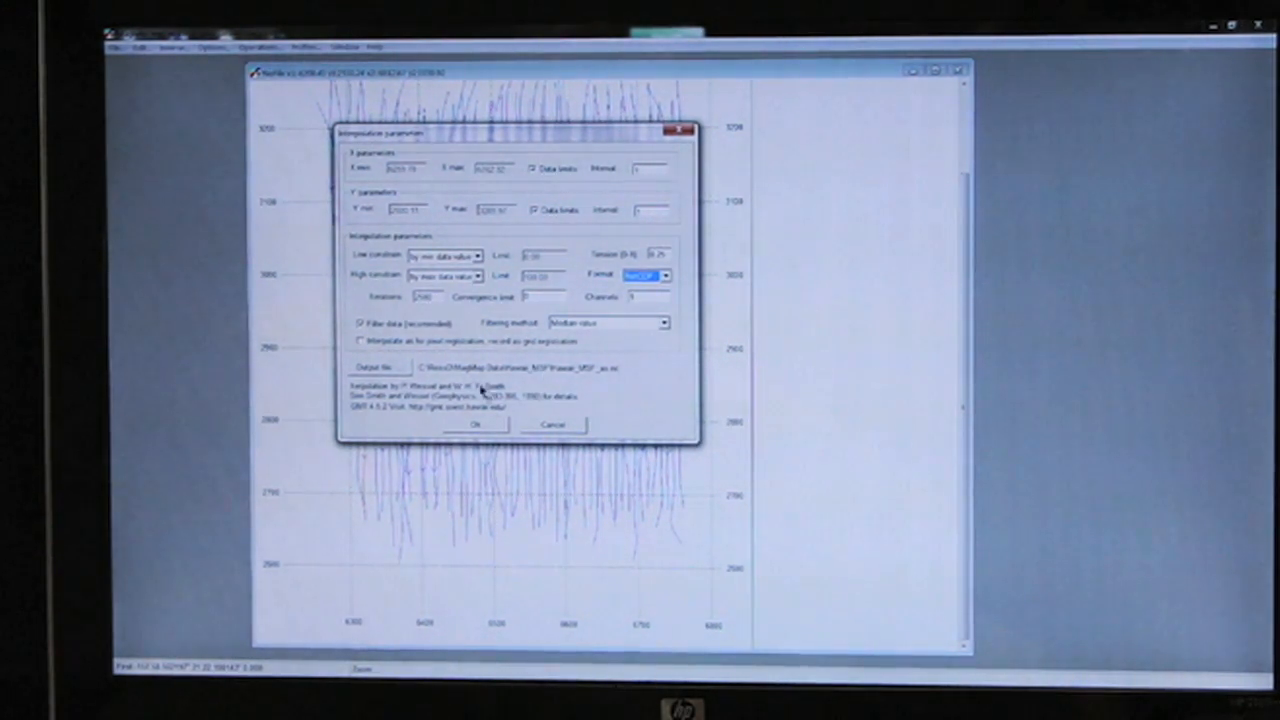
mouse_move(520, 383)
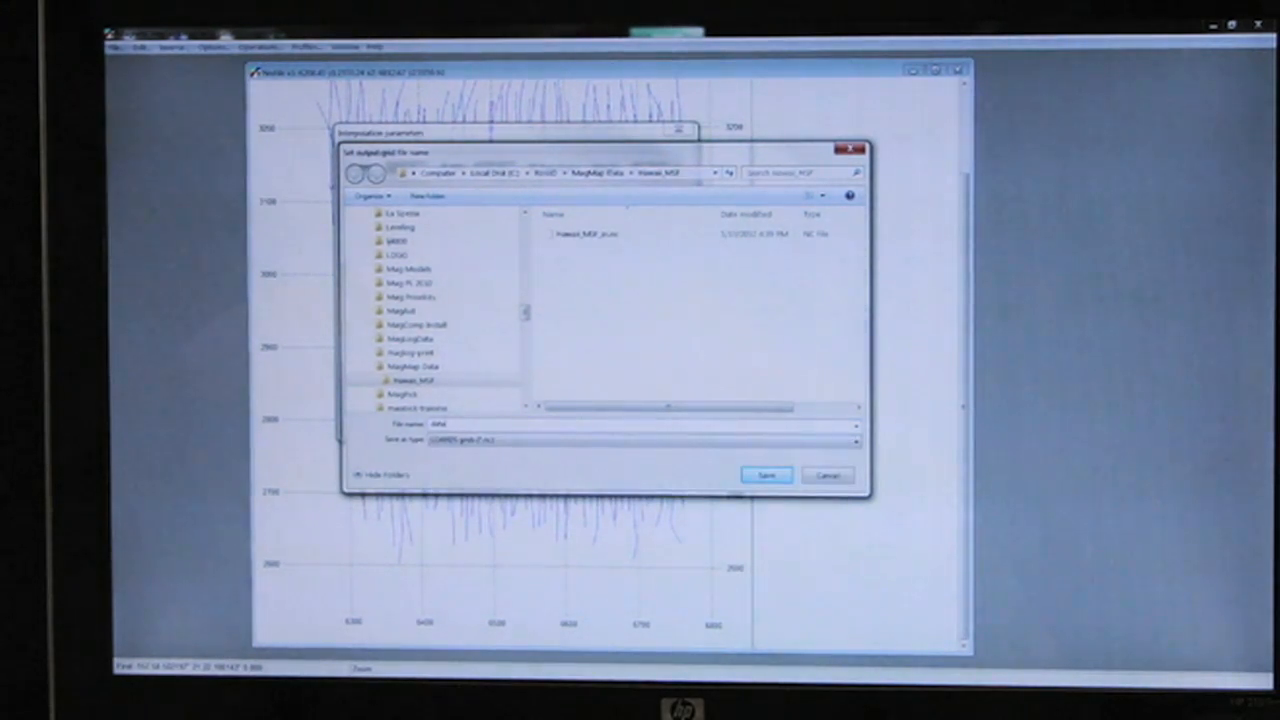
Save the output grid as data_grid.nc and run the spline interpolation.
text(_grid.nc)
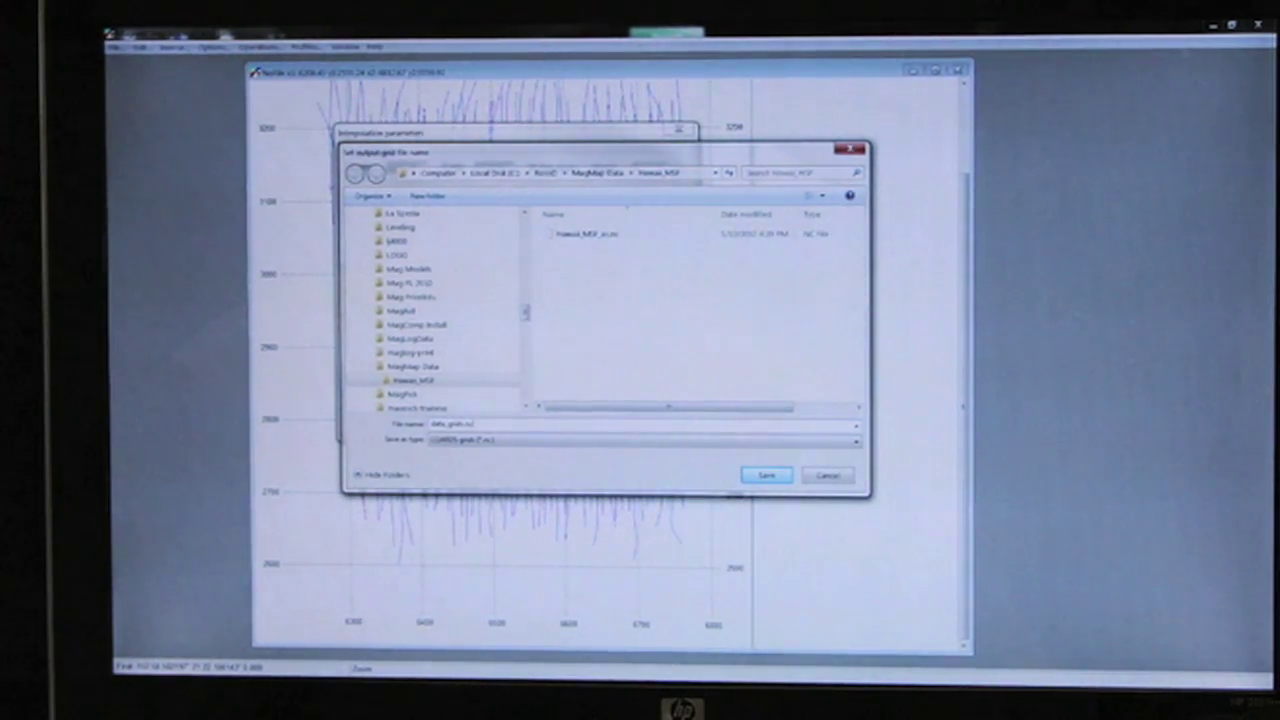
click(765, 475)
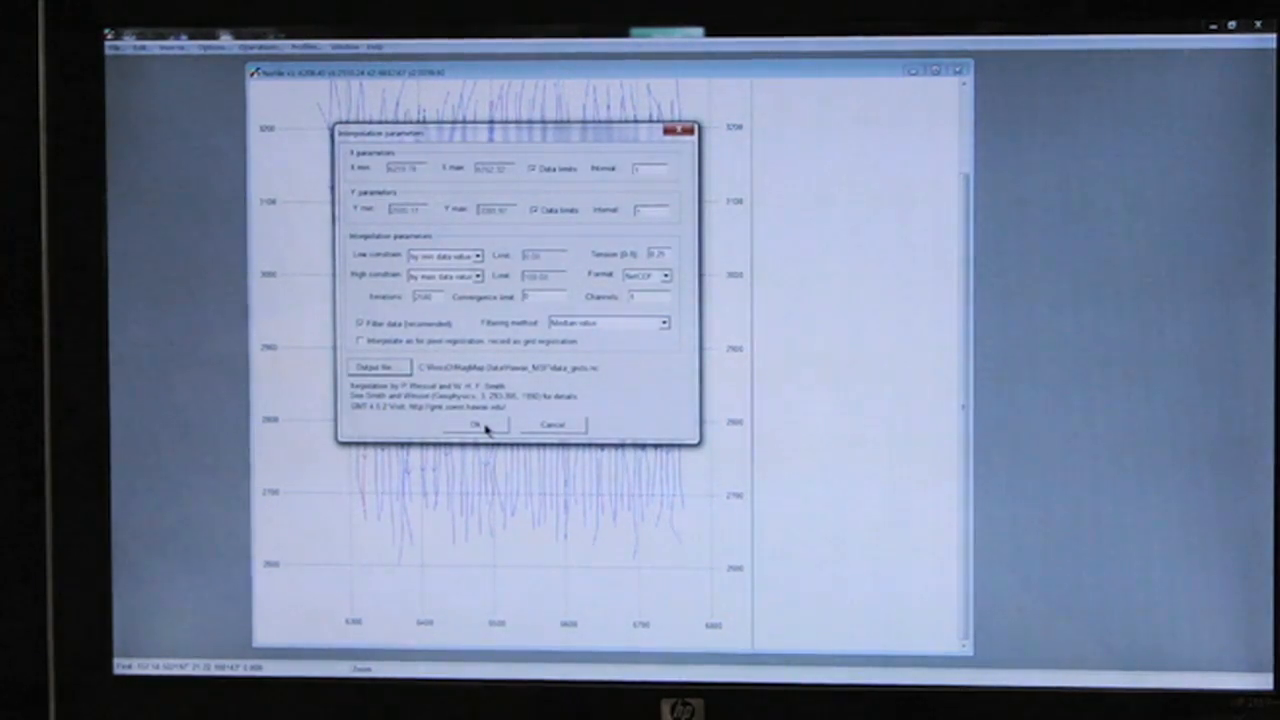
click(478, 425)
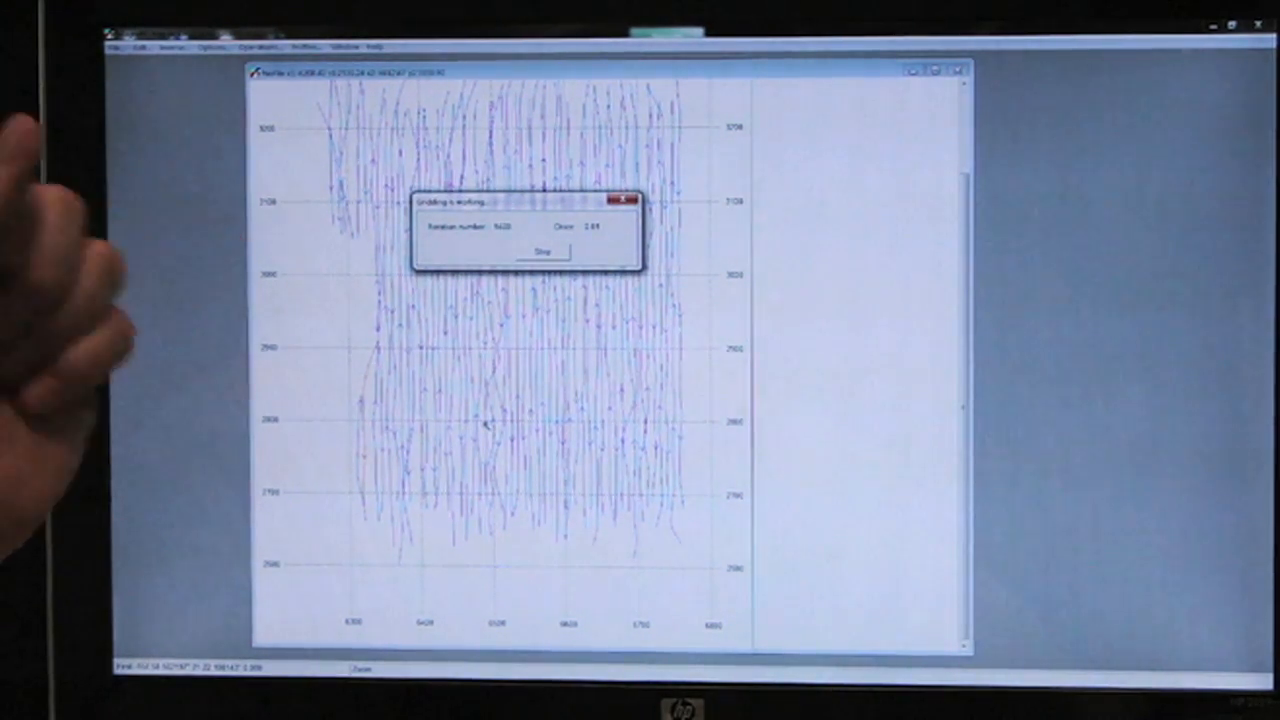
Finish gridding and accept the large bitmap warning for a full-resolution map.
click(541, 251)
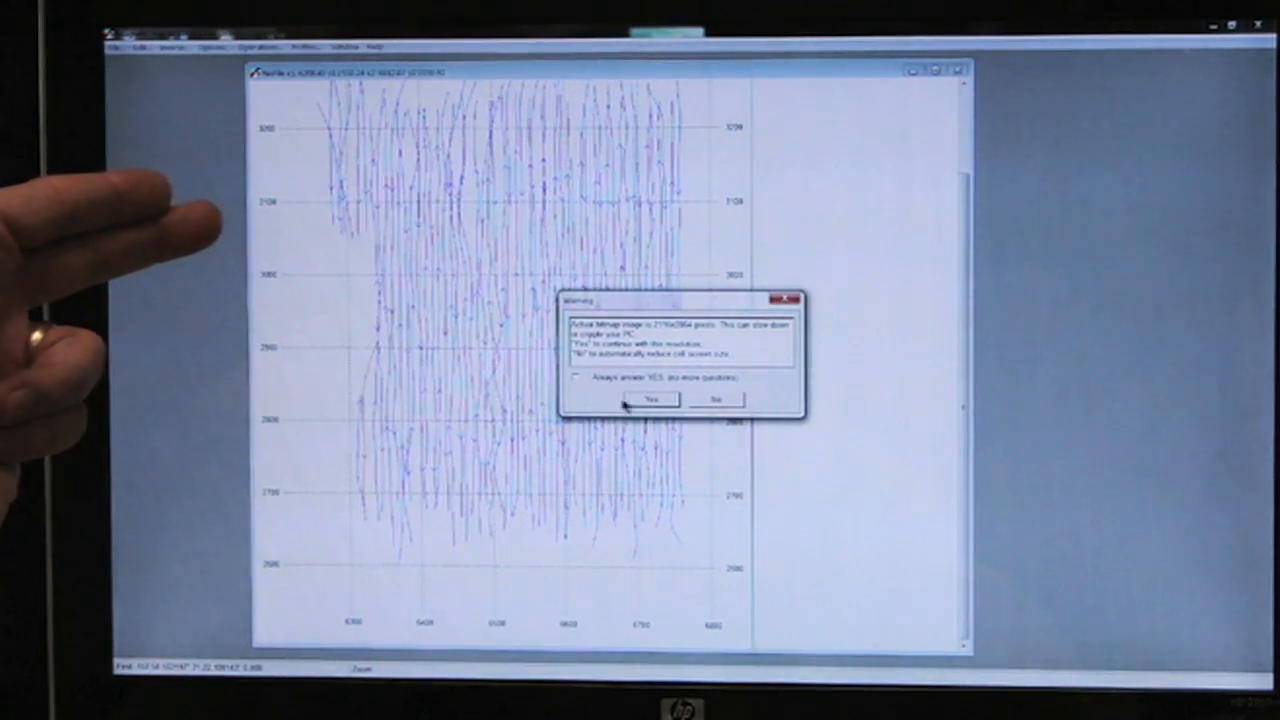
click(649, 399)
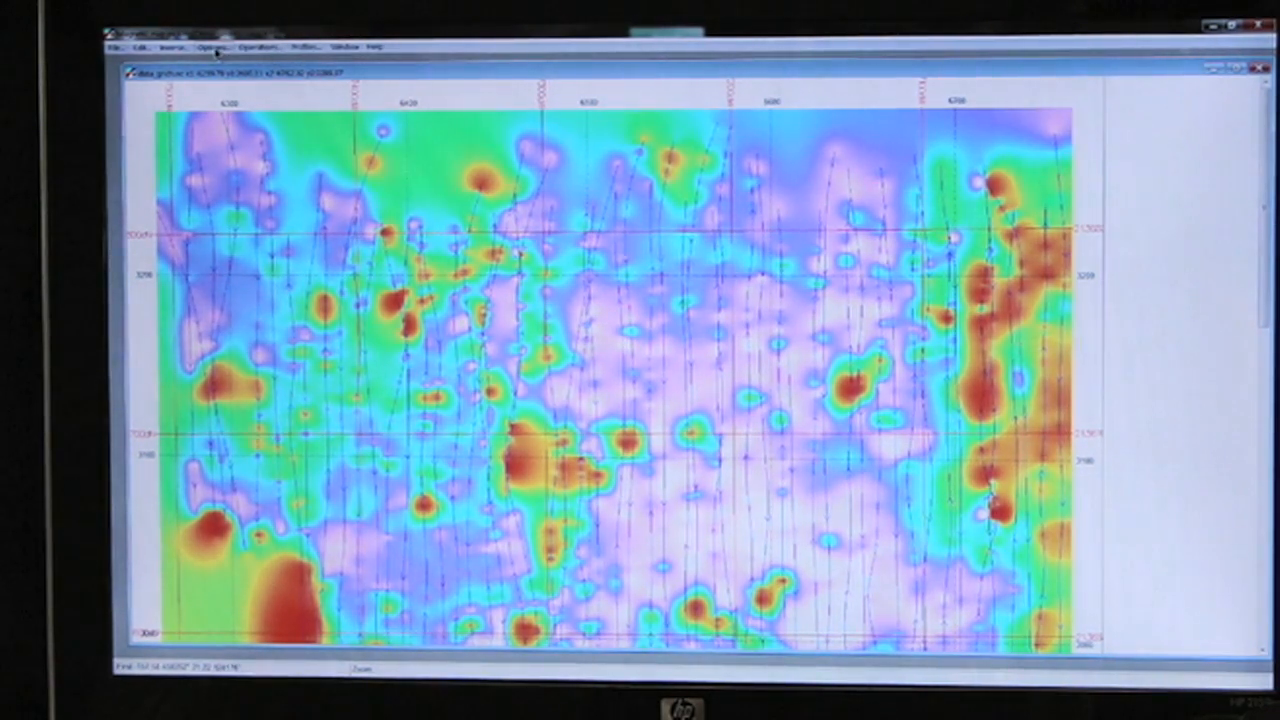
In Options settings, keep the current palette and untick Show profiles.
click(211, 46)
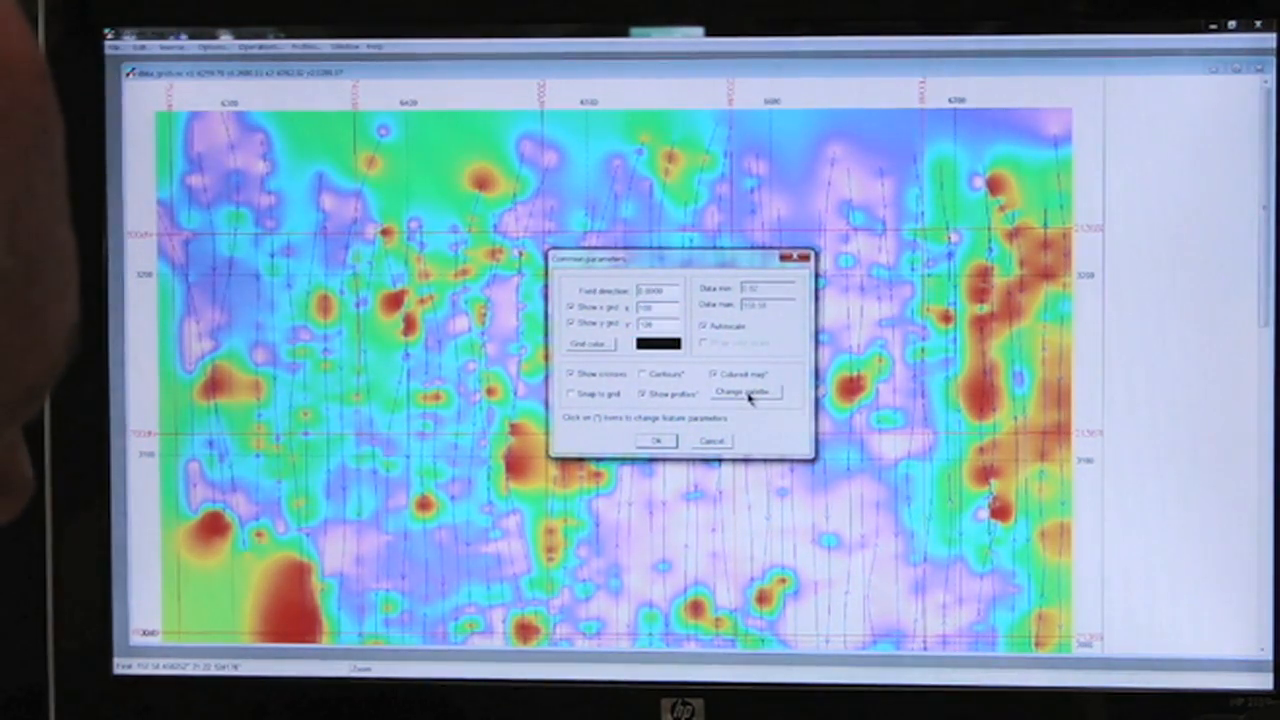
click(744, 391)
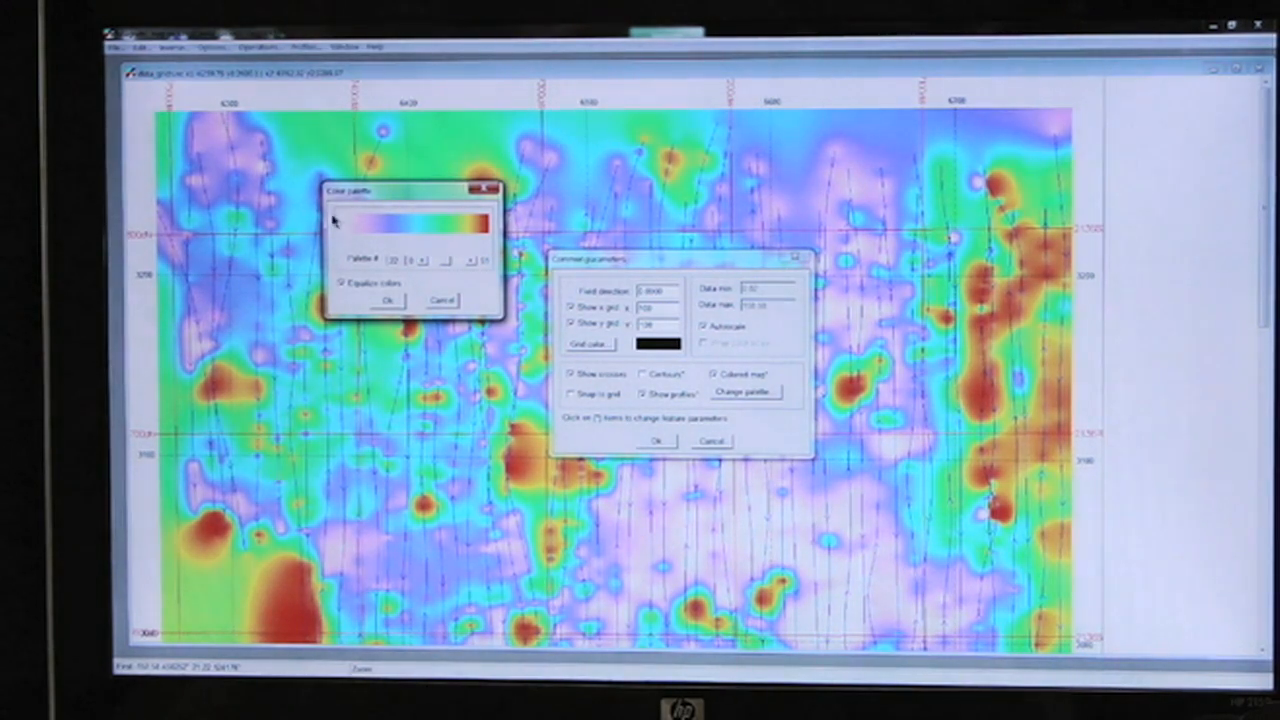
mouse_move(762, 543)
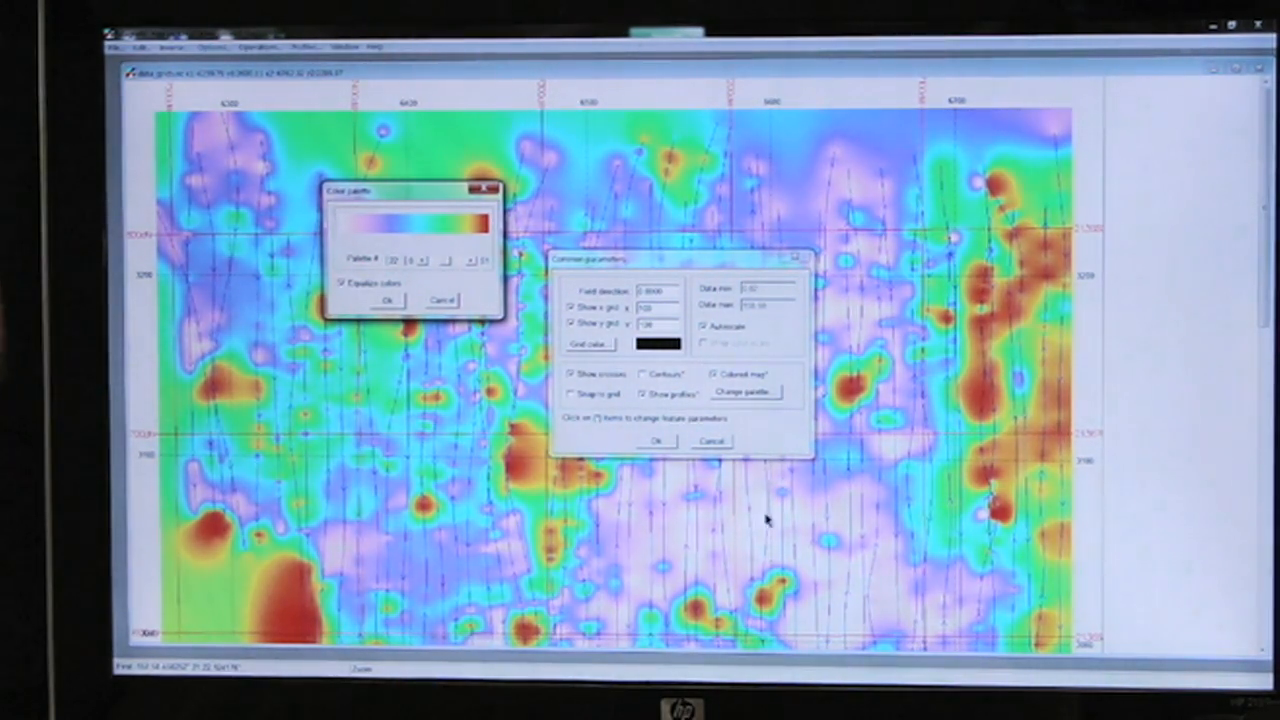
mouse_move(765, 518)
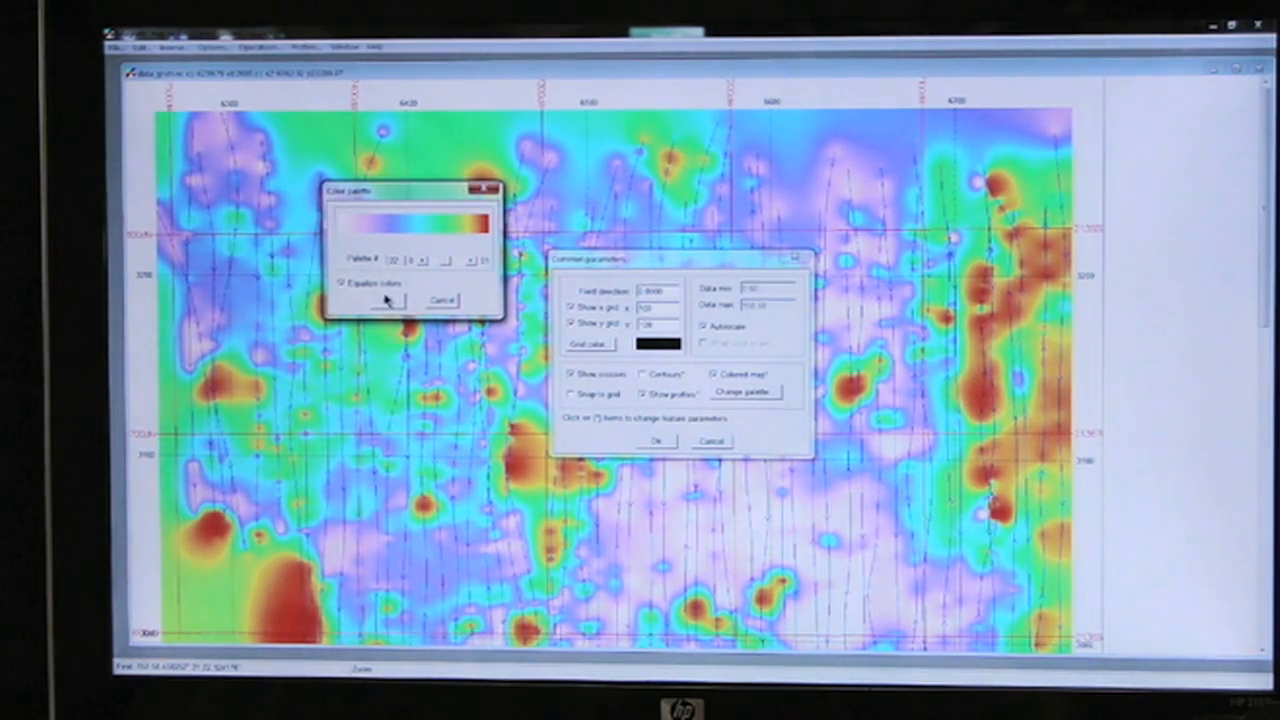
click(371, 301)
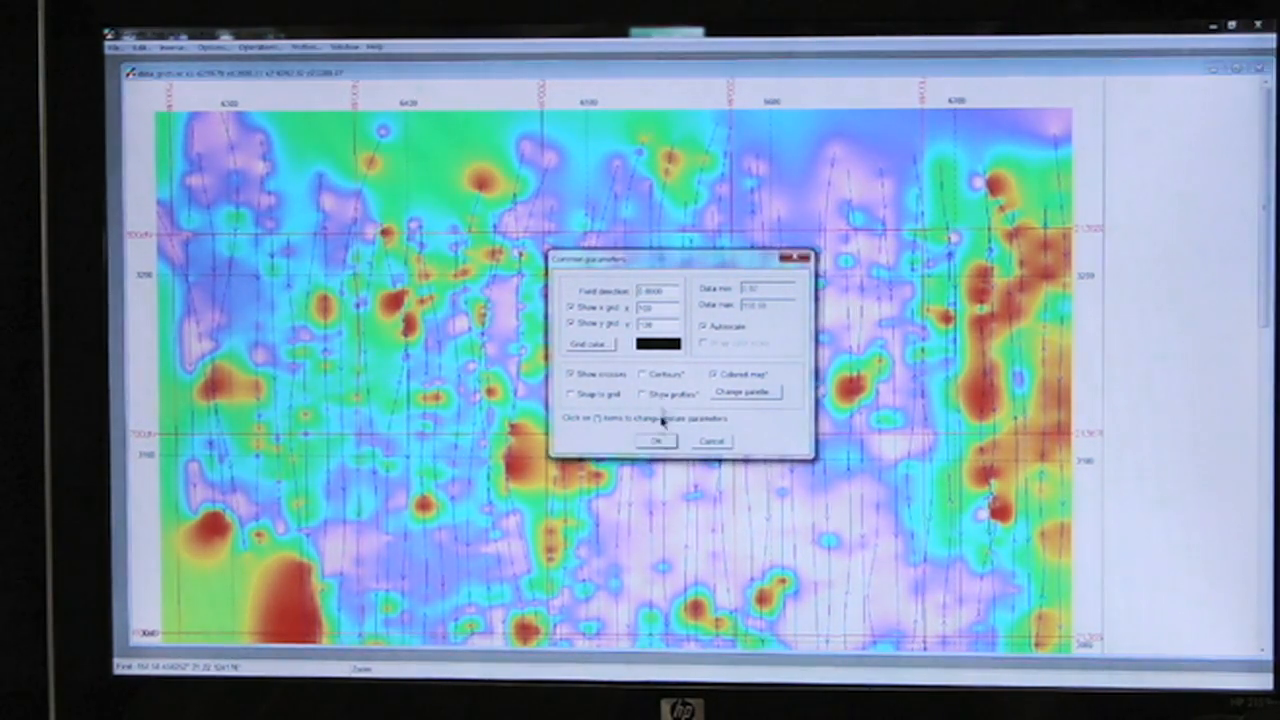
click(656, 441)
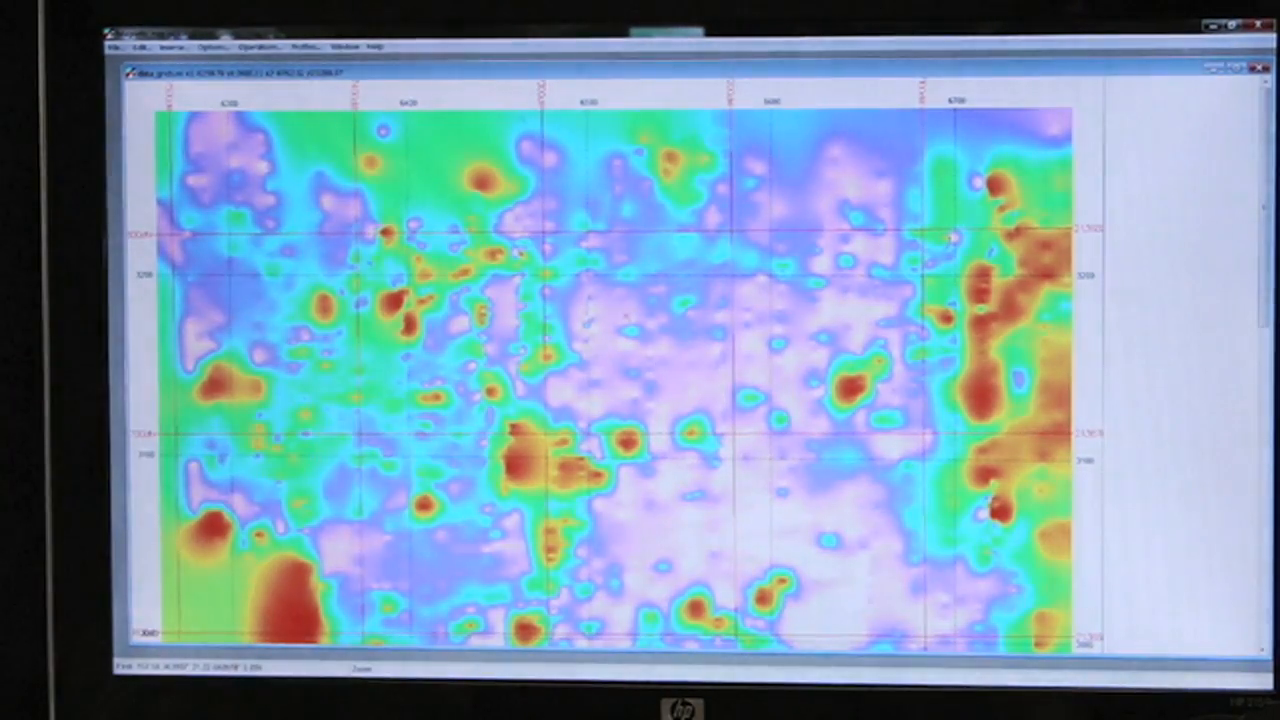
In Options > Settings, tick Show profiles and apply.
click(210, 46)
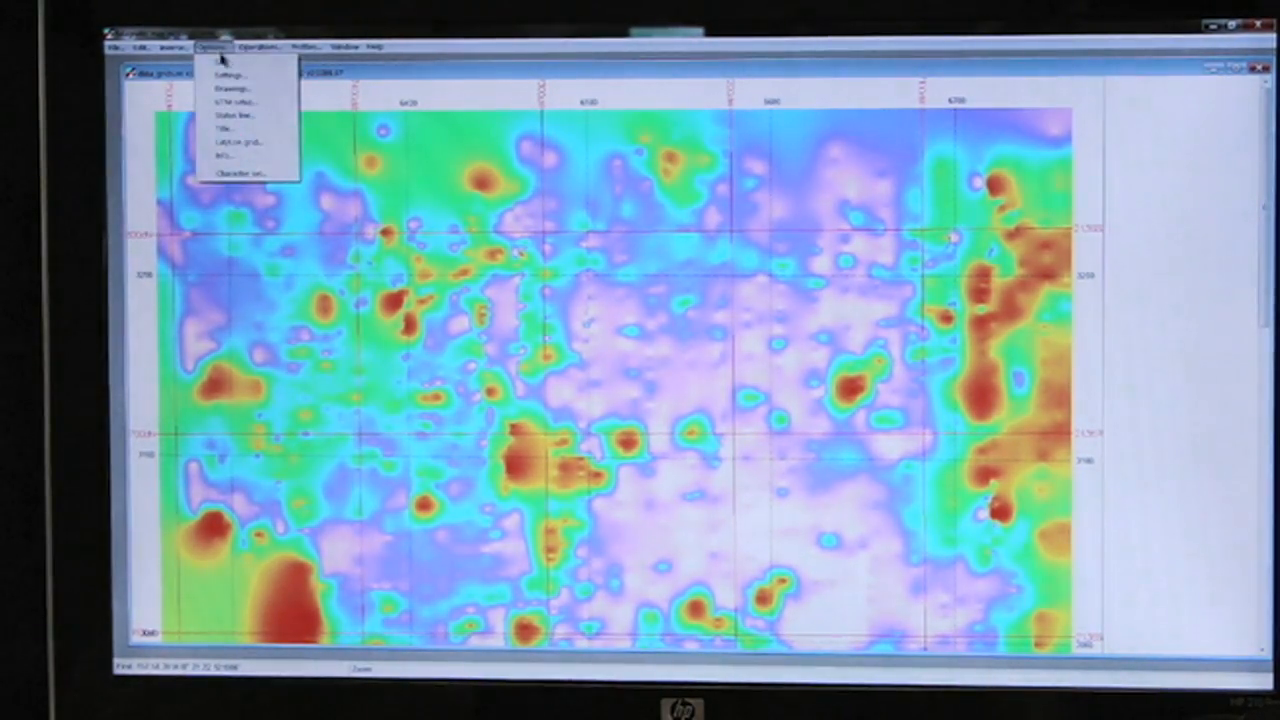
click(229, 74)
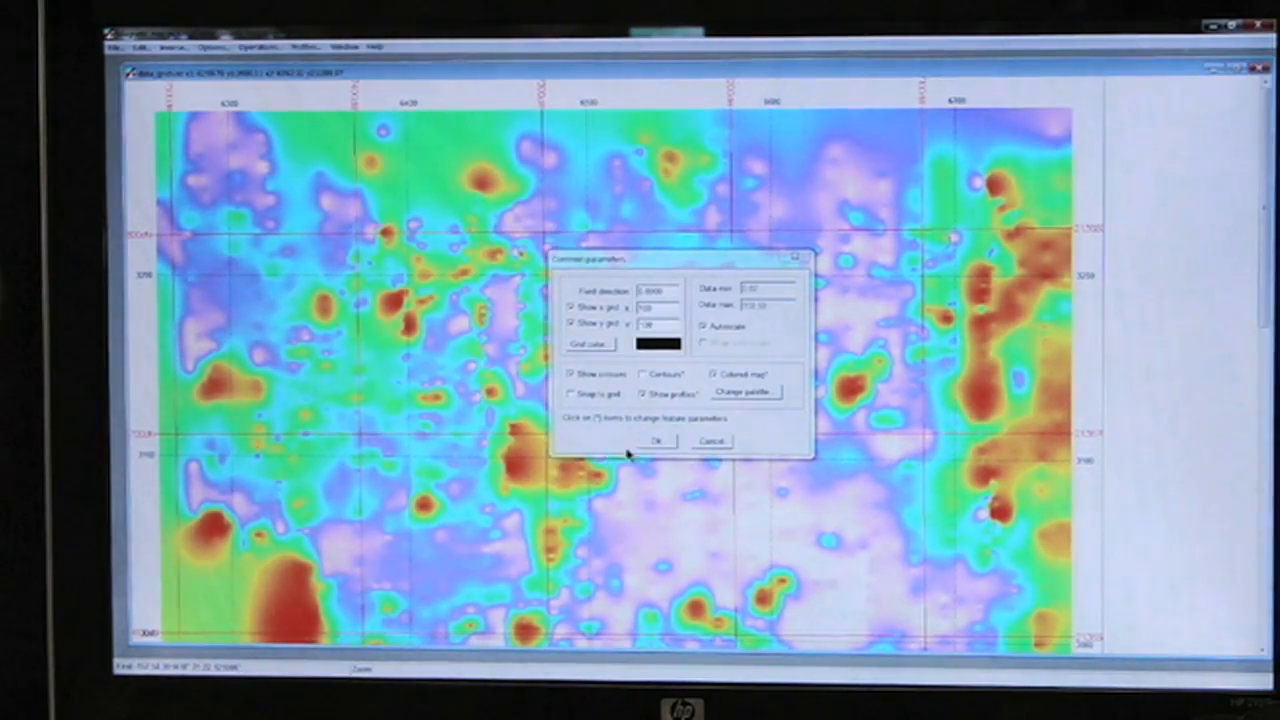
click(656, 441)
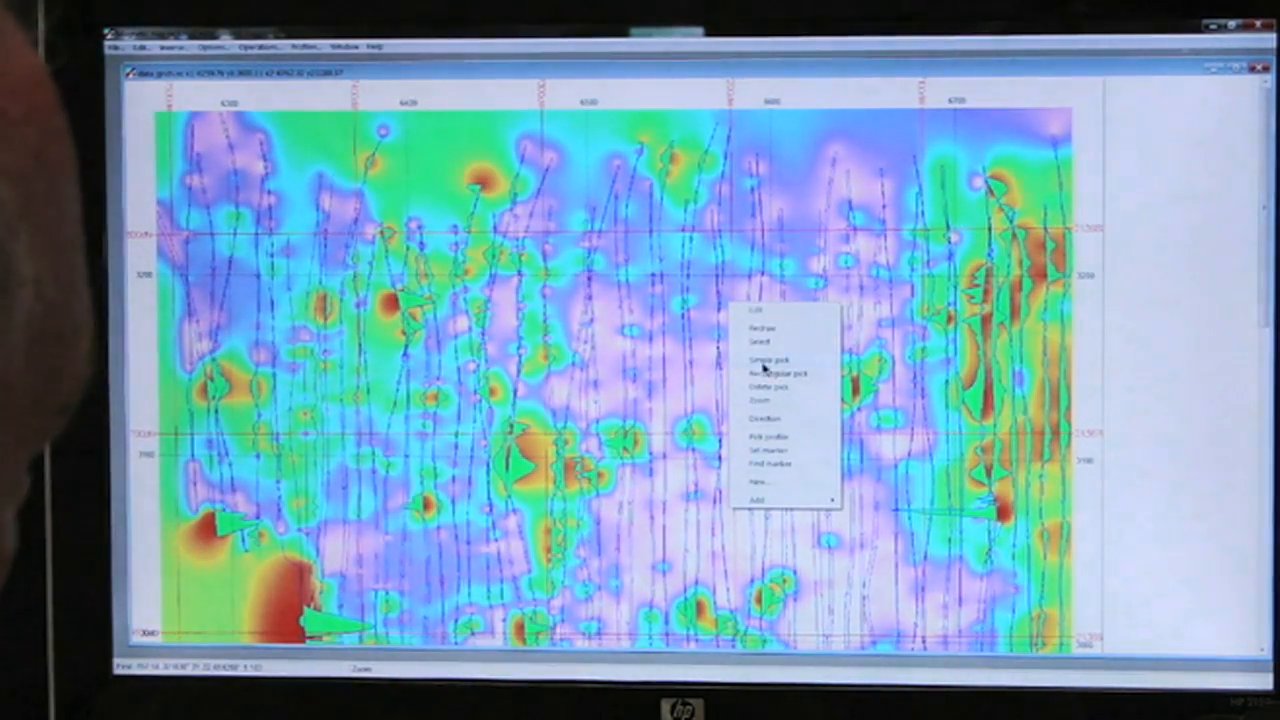
Open the Profile plot parameters from Show profiles* and confirm them with OK.
click(213, 46)
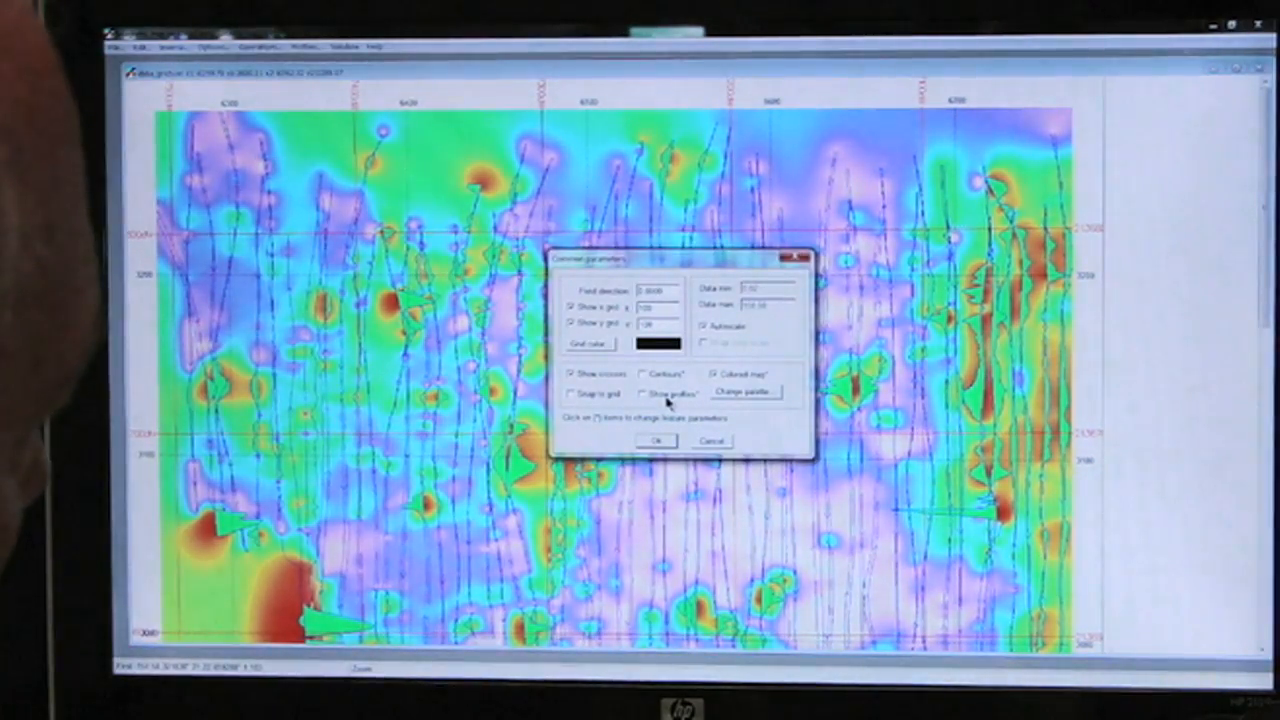
click(651, 392)
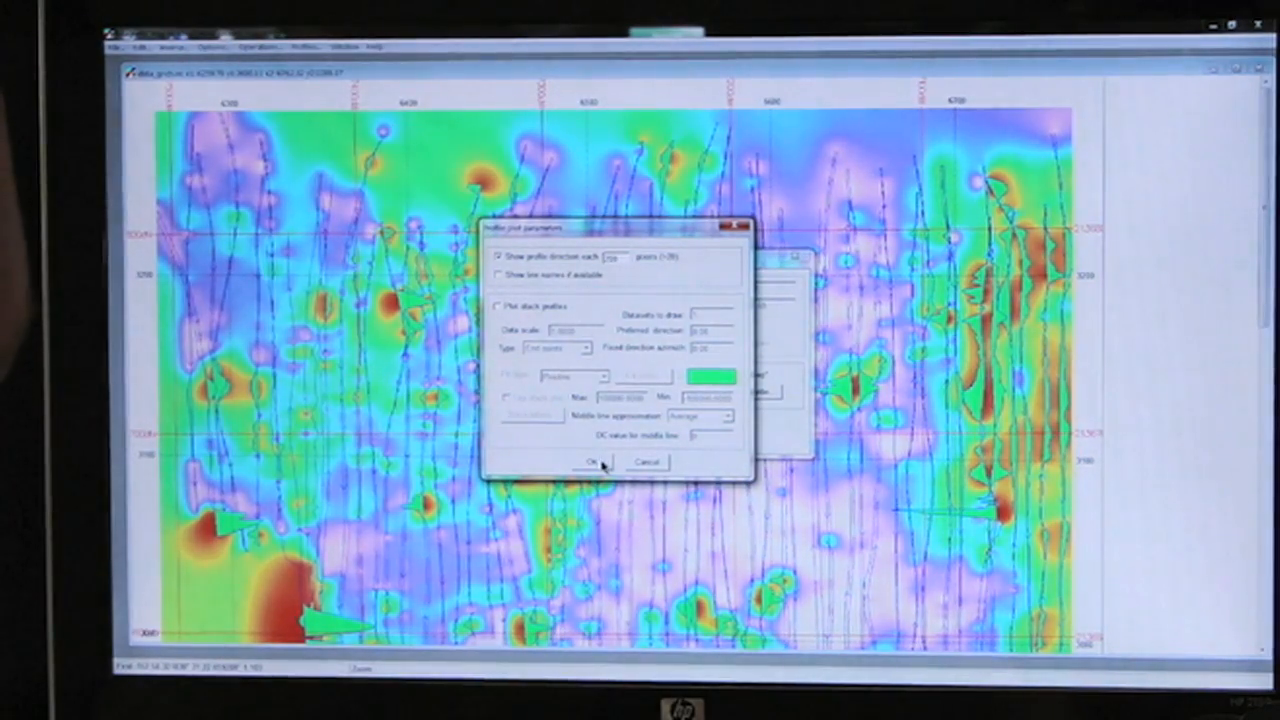
click(586, 462)
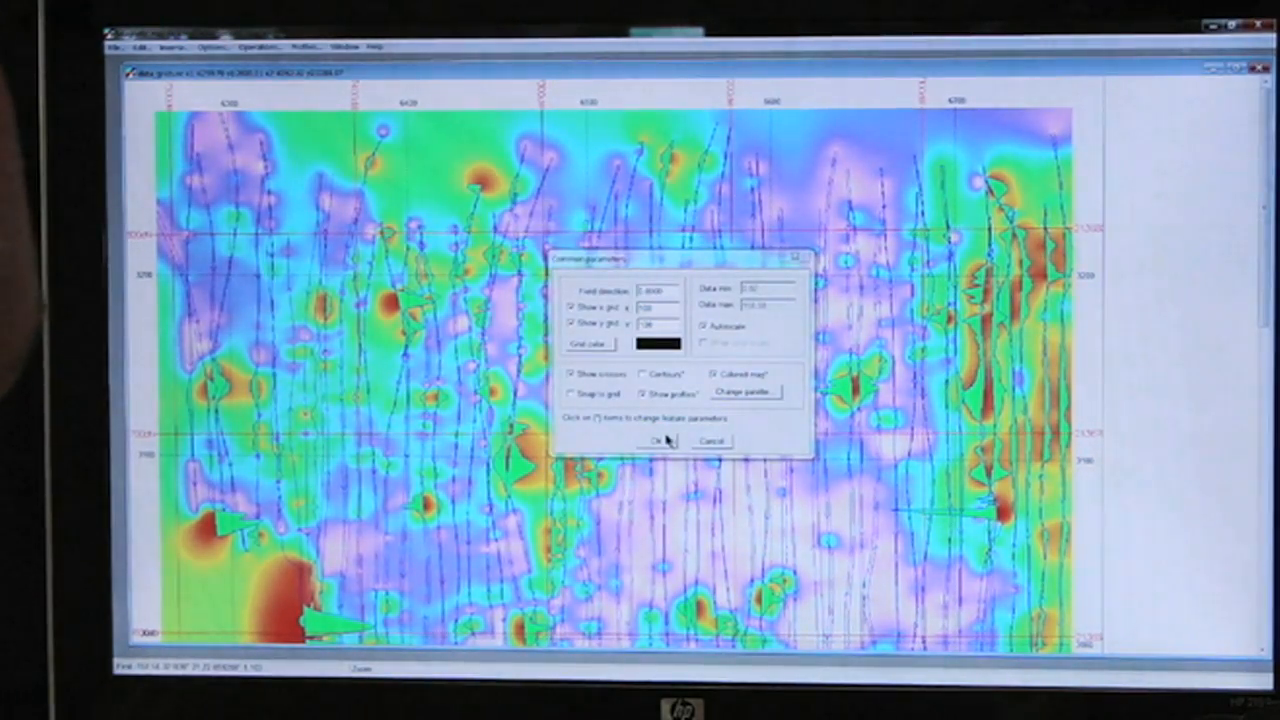